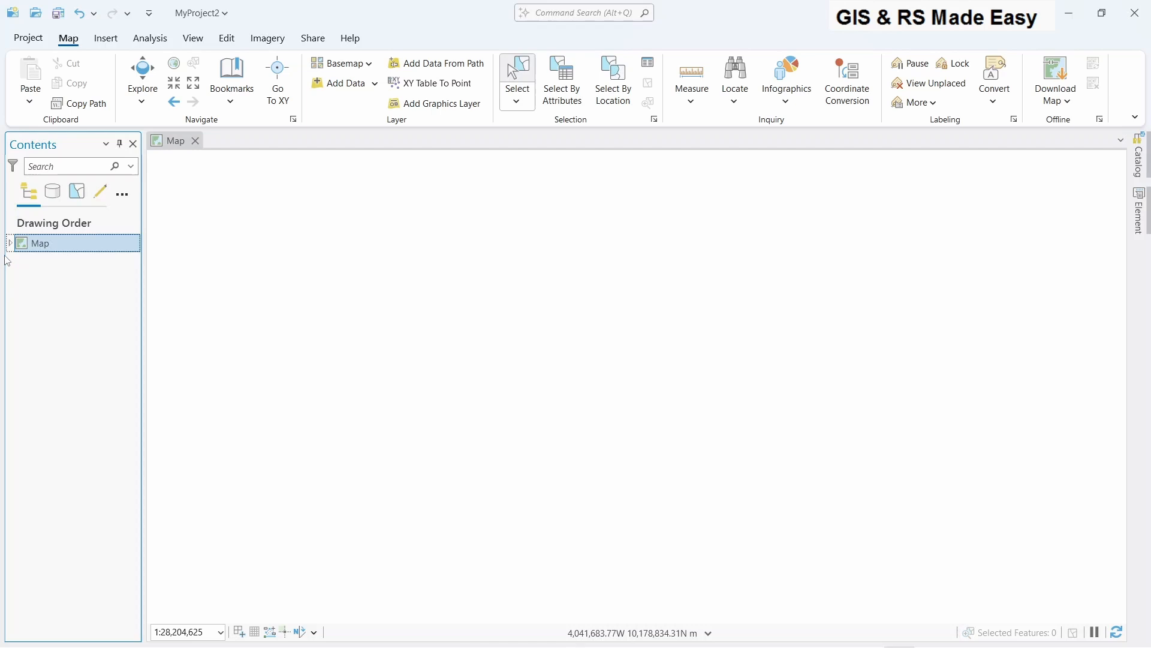
Step: Expand the map's layer list and turn on the Nordic countries layer
left_click(7, 244)
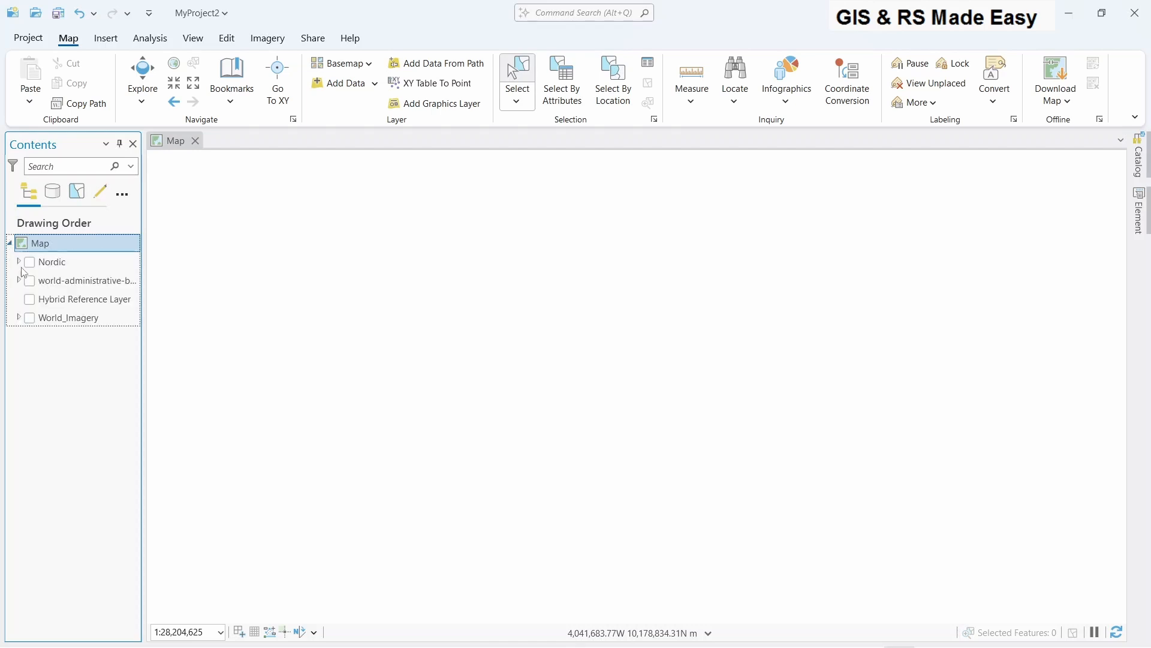
left_click(29, 261)
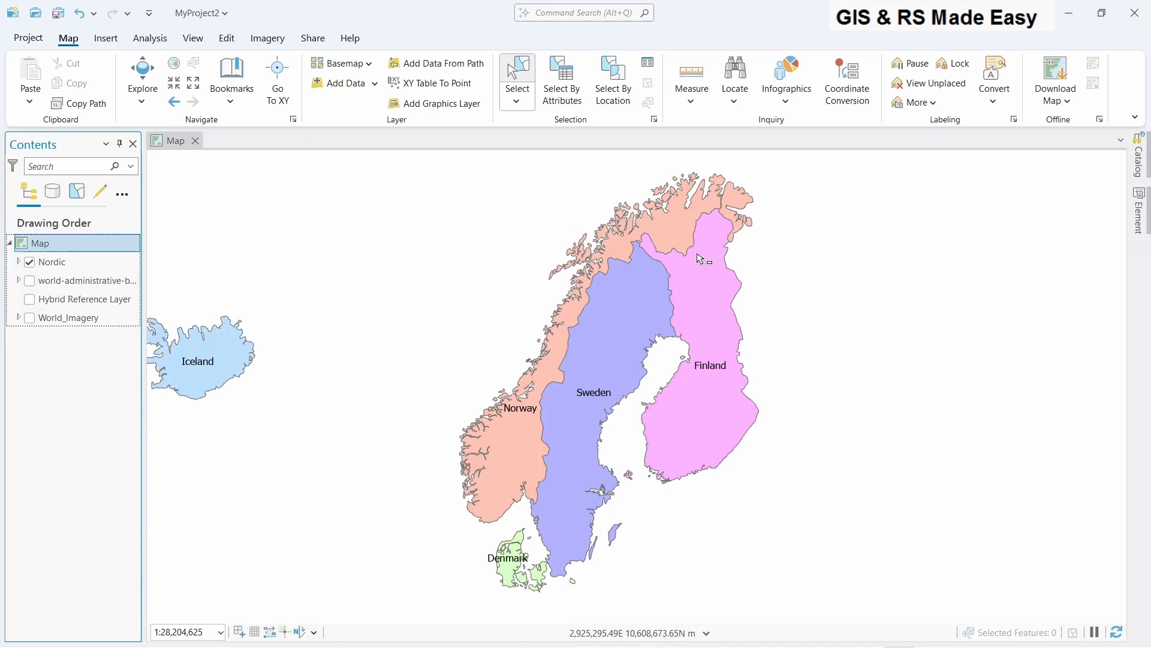
mouse_move(658, 242)
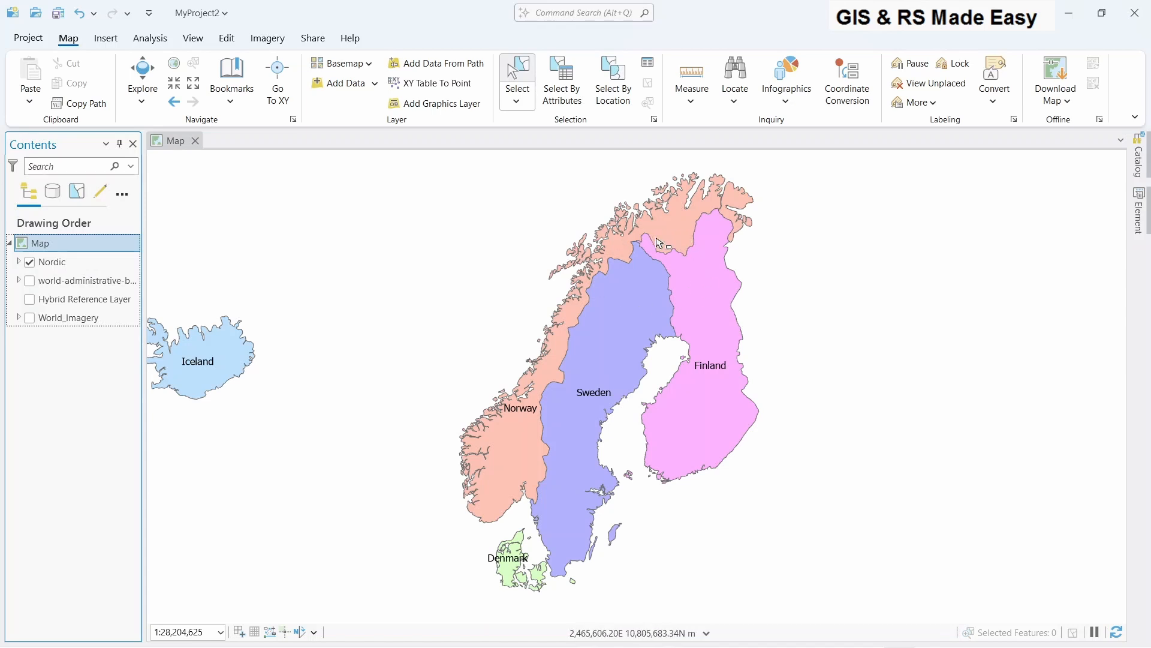
mouse_move(645, 215)
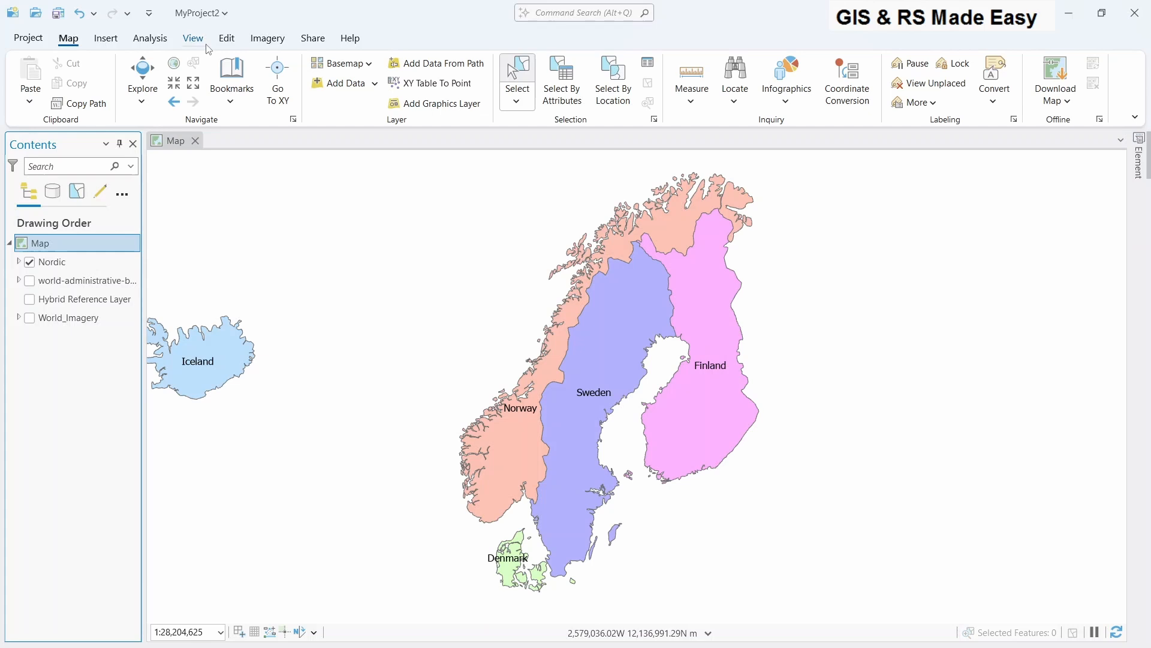
Step: Create a new polygon feature class clip_layer in MyProject2.gdb via the Catalog pane
left_click(192, 37)
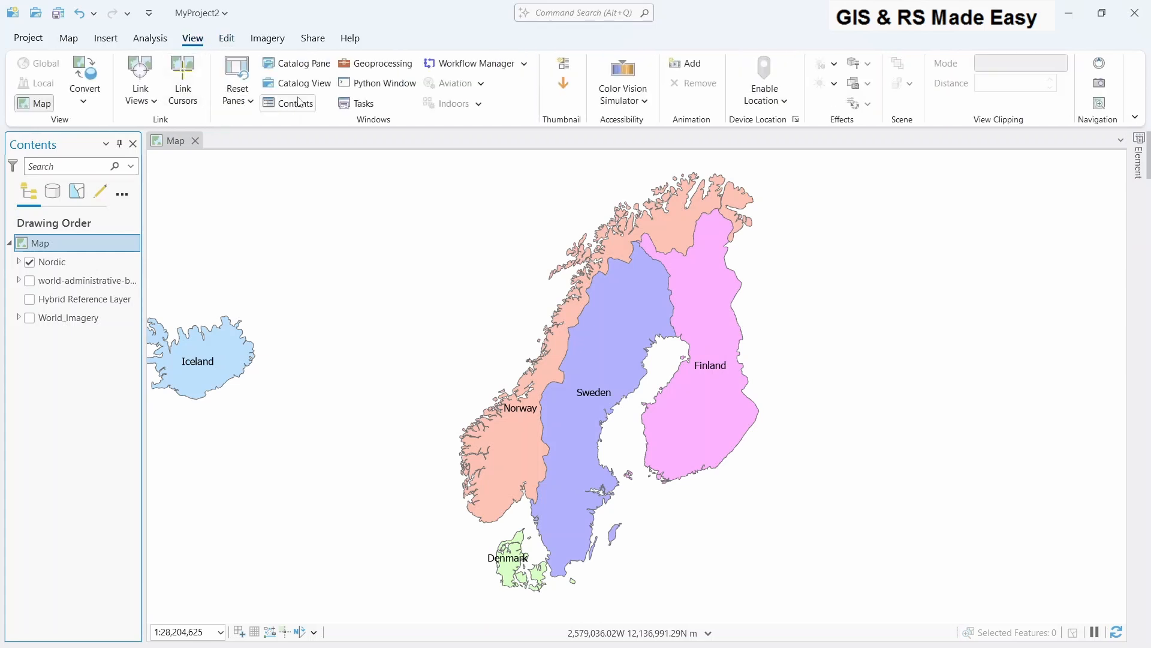
left_click(302, 64)
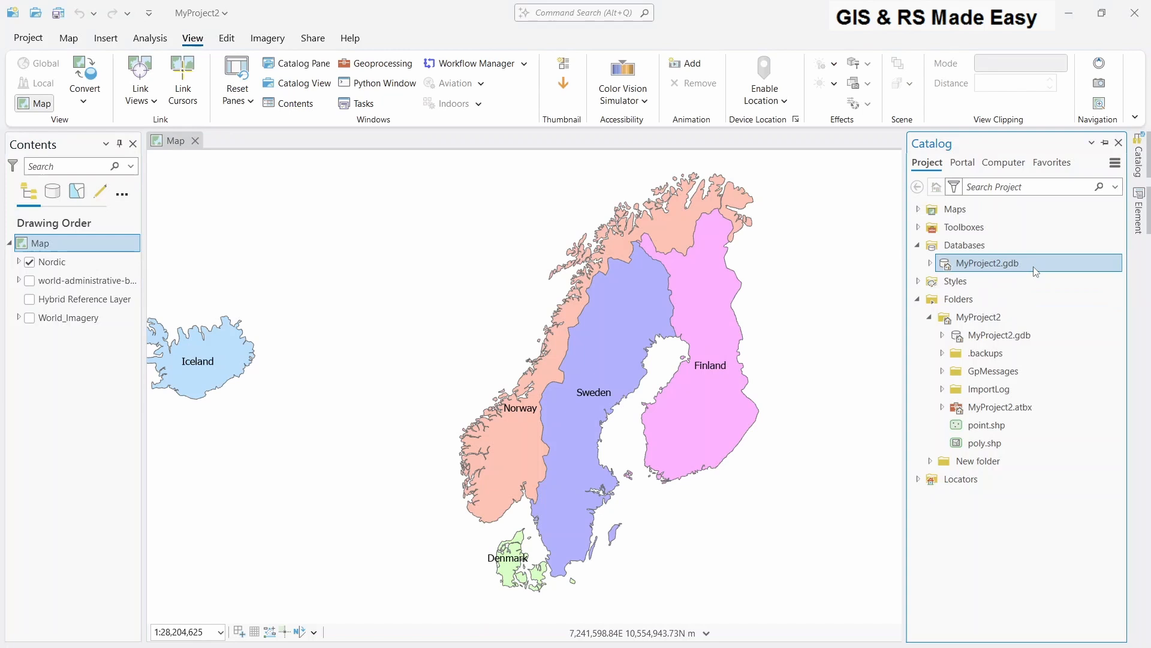
left_click(980, 317)
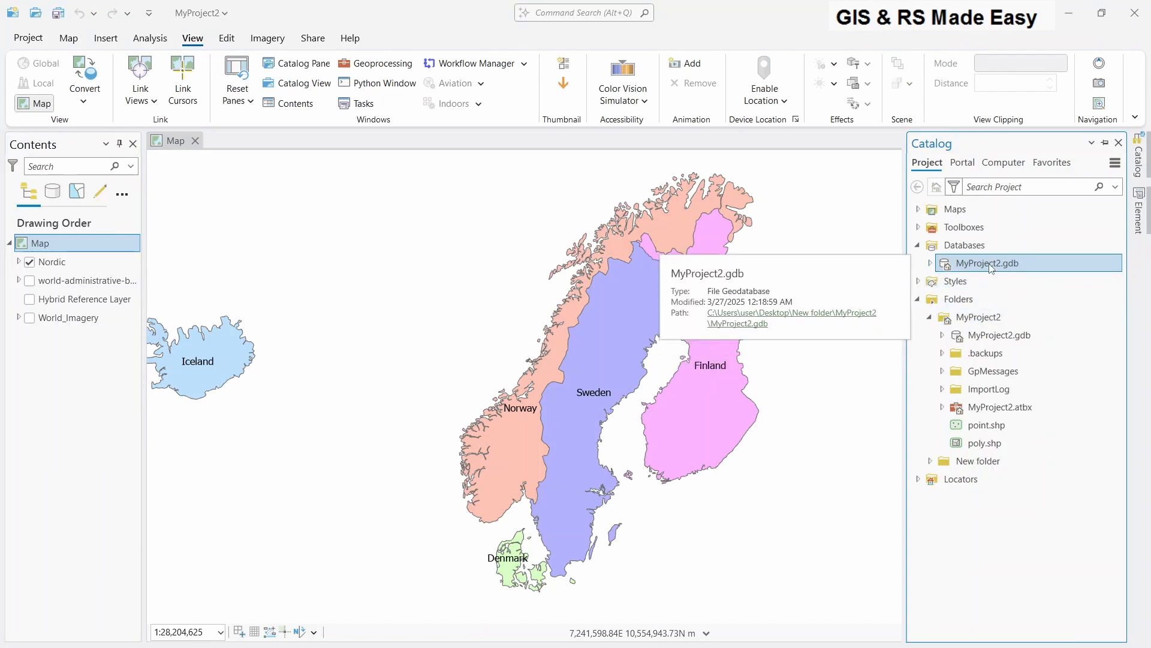
right_click(986, 262)
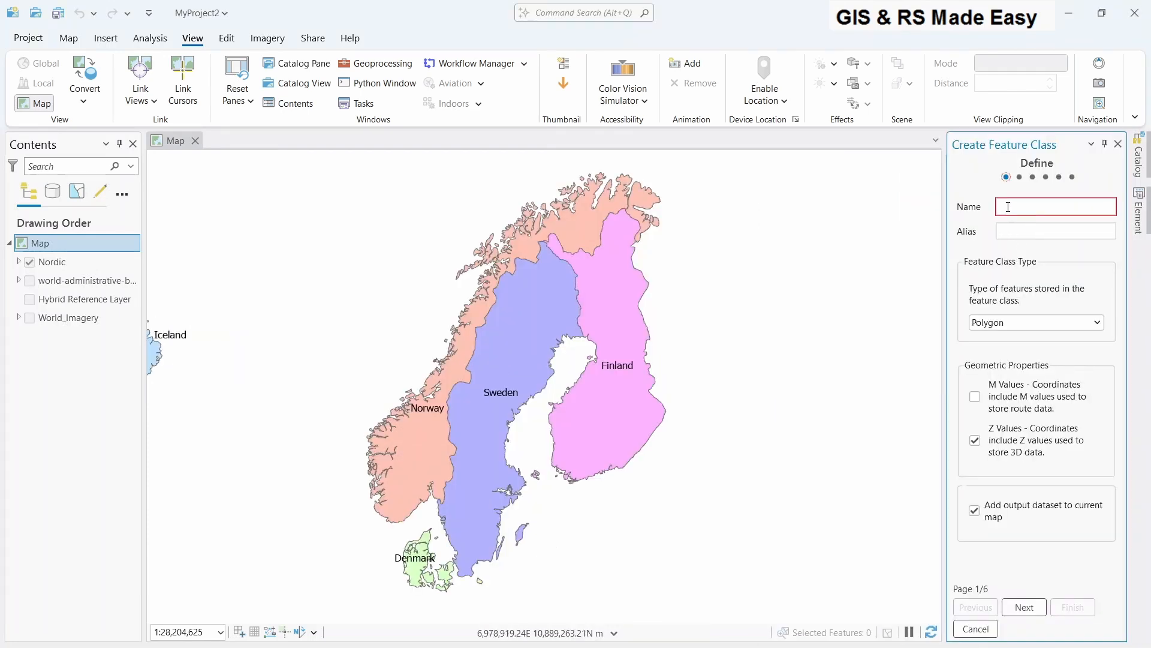
type("clip_layer")
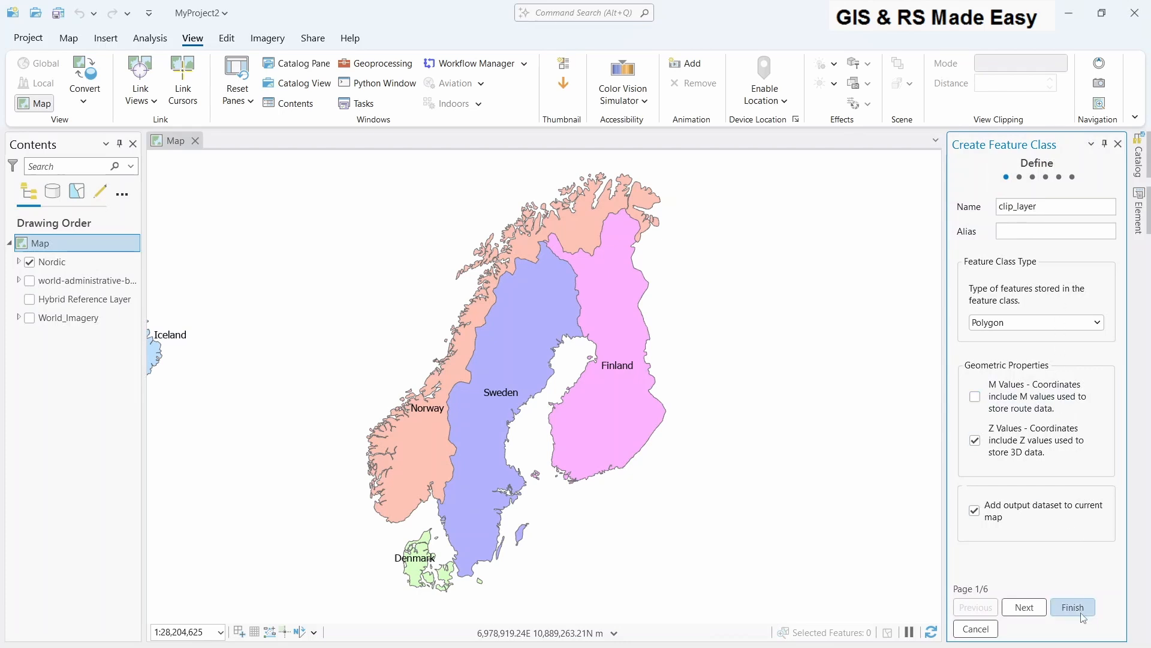
left_click(1072, 607)
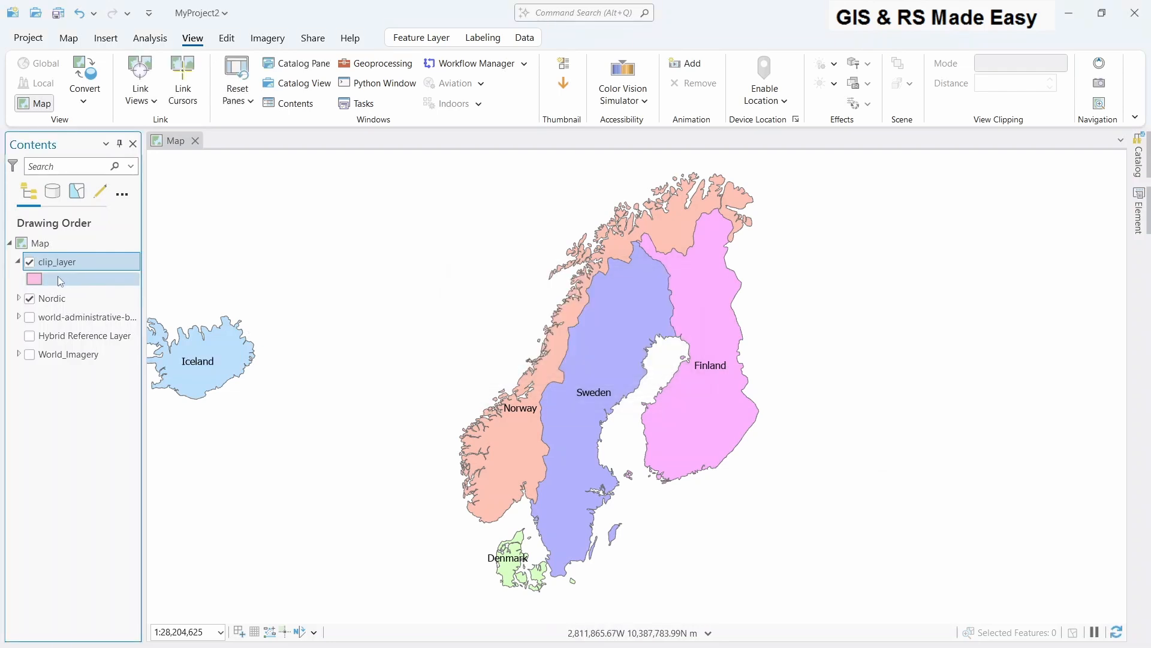
Step: Bring up the Create Features pane listing clip_layer and Nordic templates
left_click(81, 277)
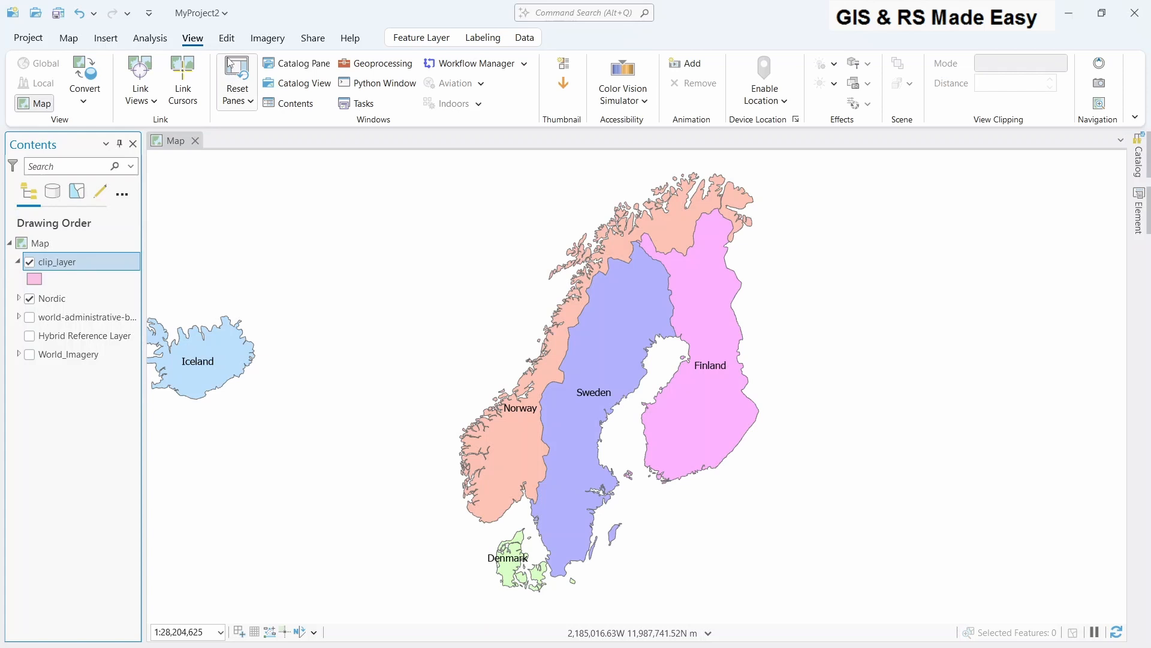
left_click(227, 37)
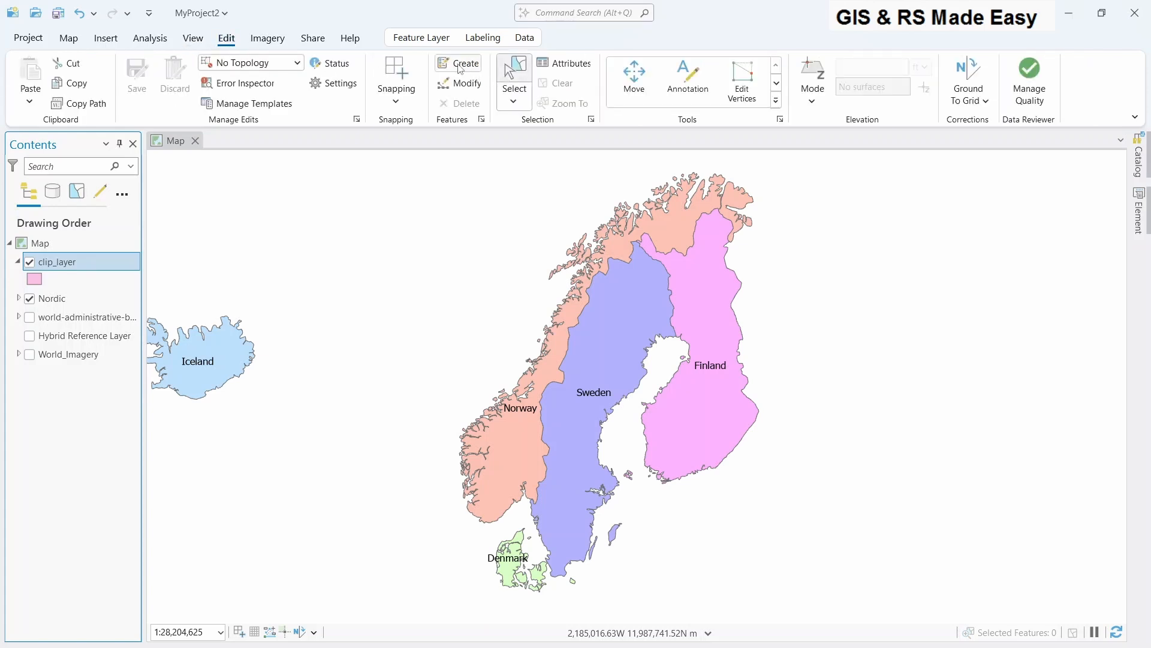
left_click(457, 69)
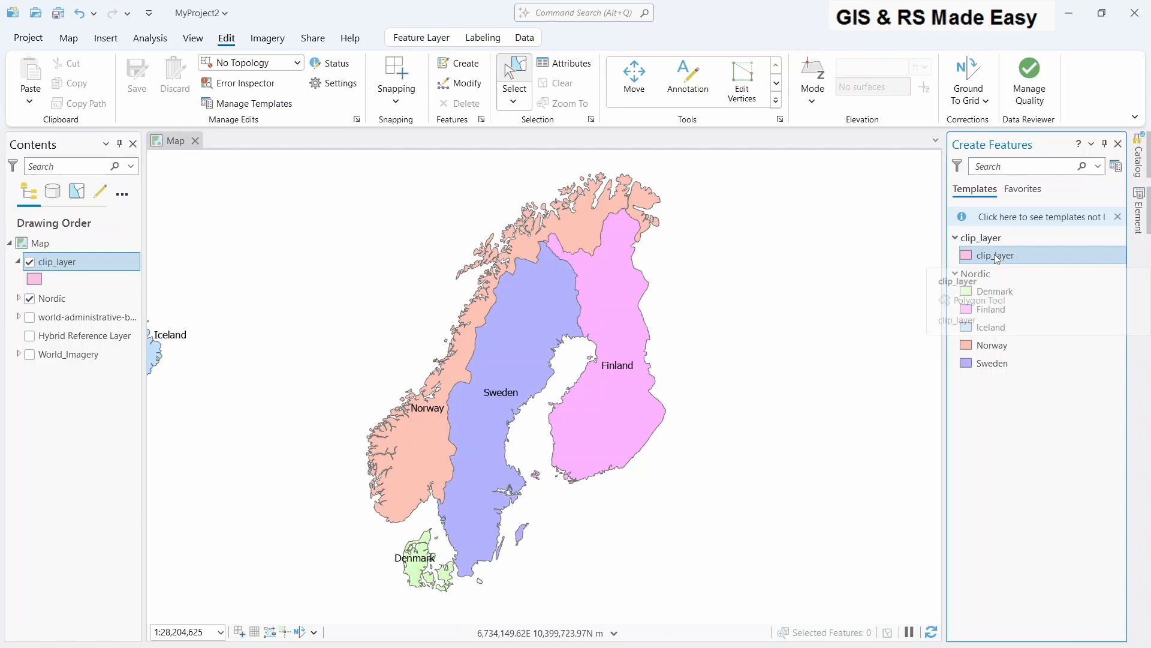
Step: Draw a hexagon into clip_layer over northern Norway, Sweden and Finland and finish it
left_click(996, 254)
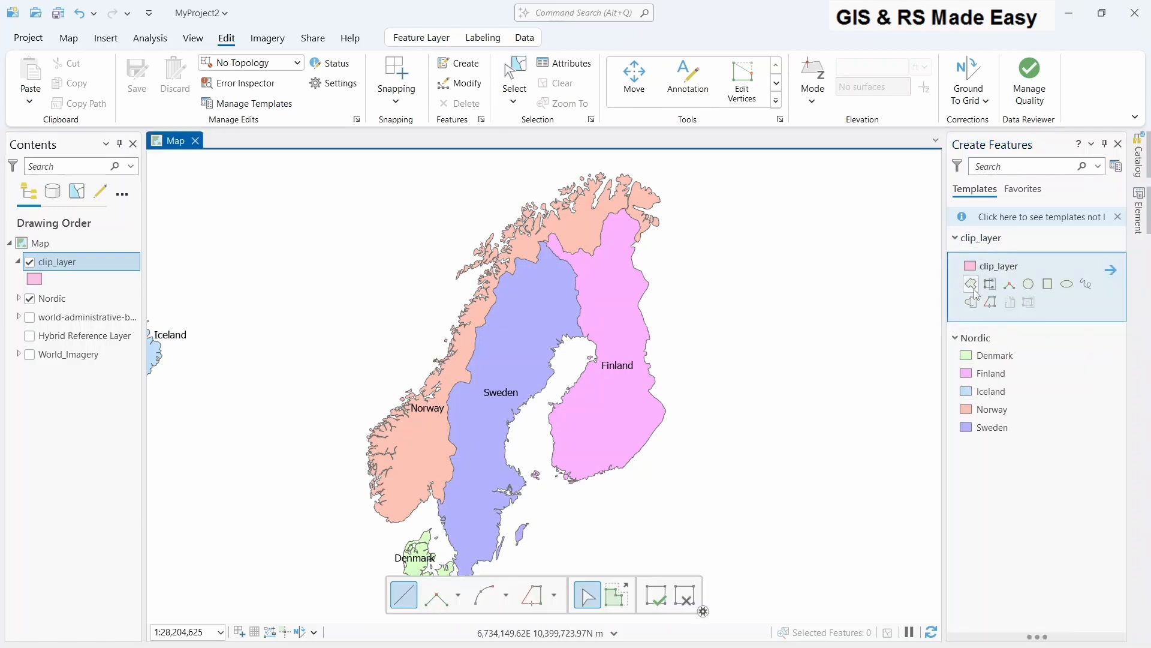
mouse_move(971, 284)
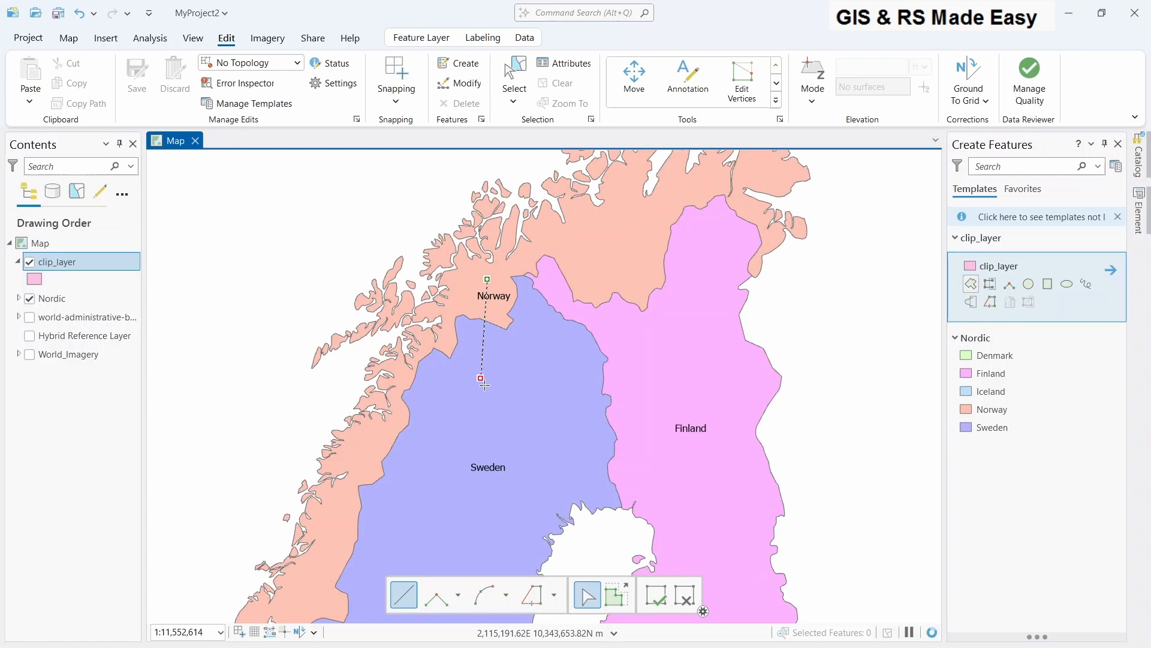
left_click(686, 374)
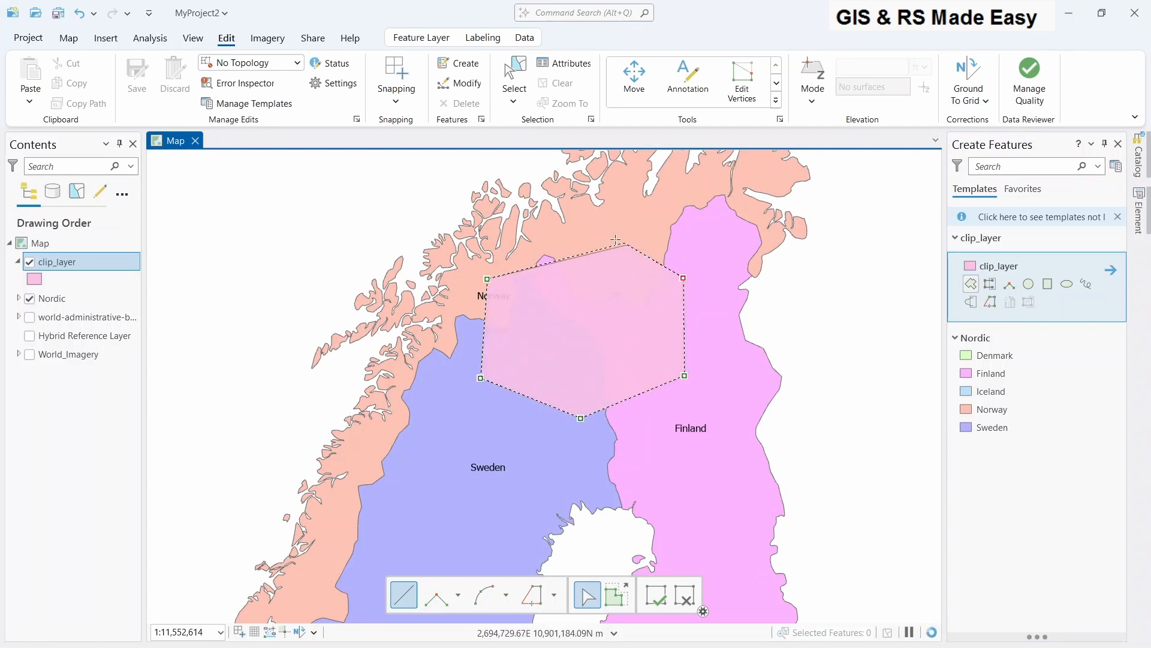
left_click_drag(615, 254, 599, 235)
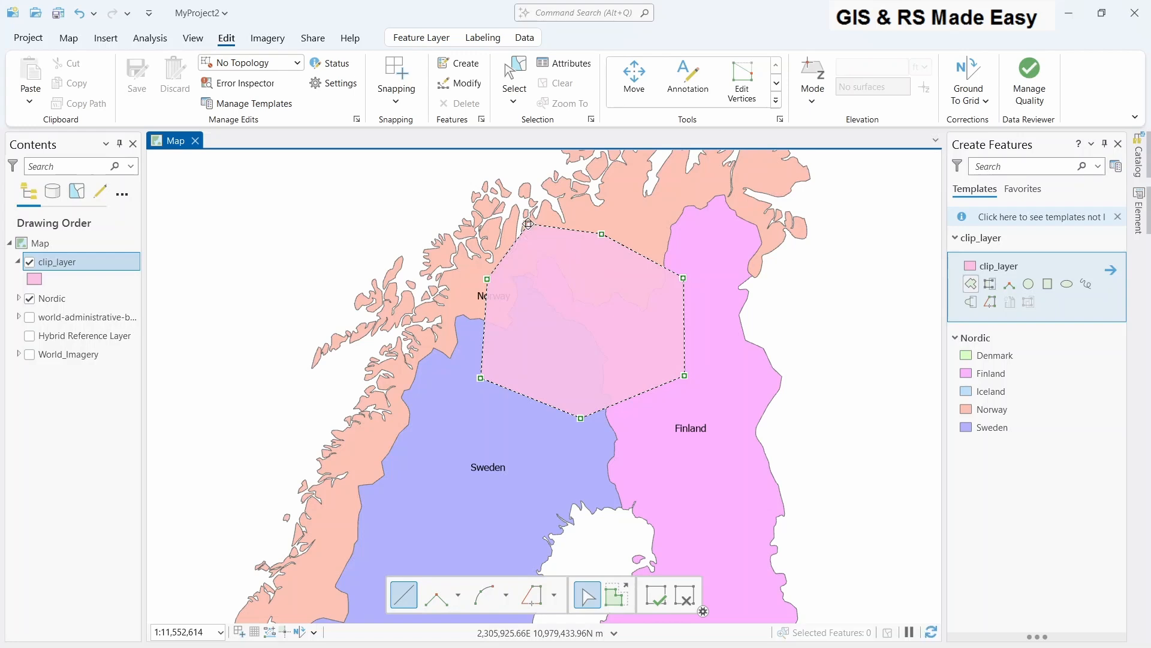
left_click(655, 594)
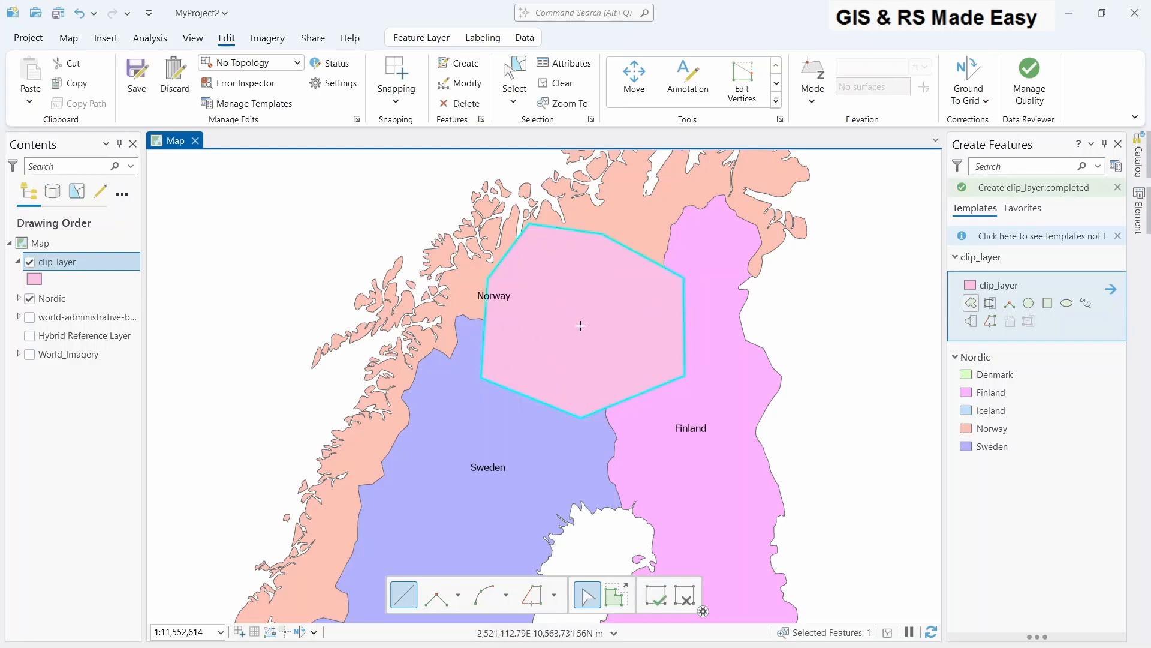
mouse_move(588, 345)
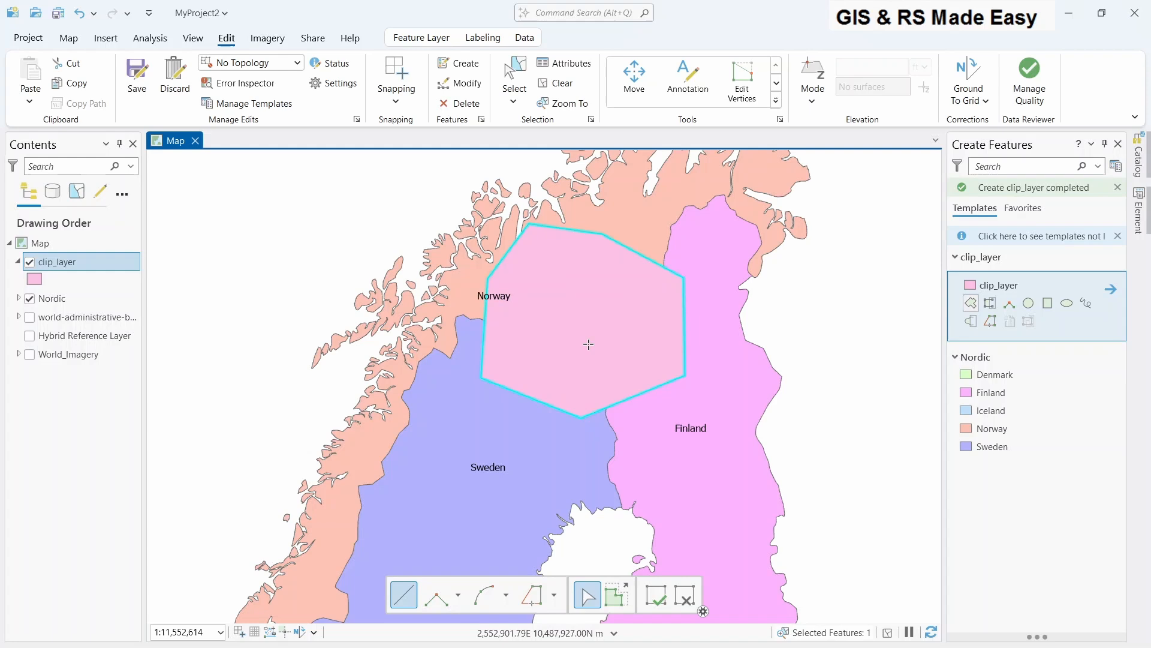
mouse_move(235, 172)
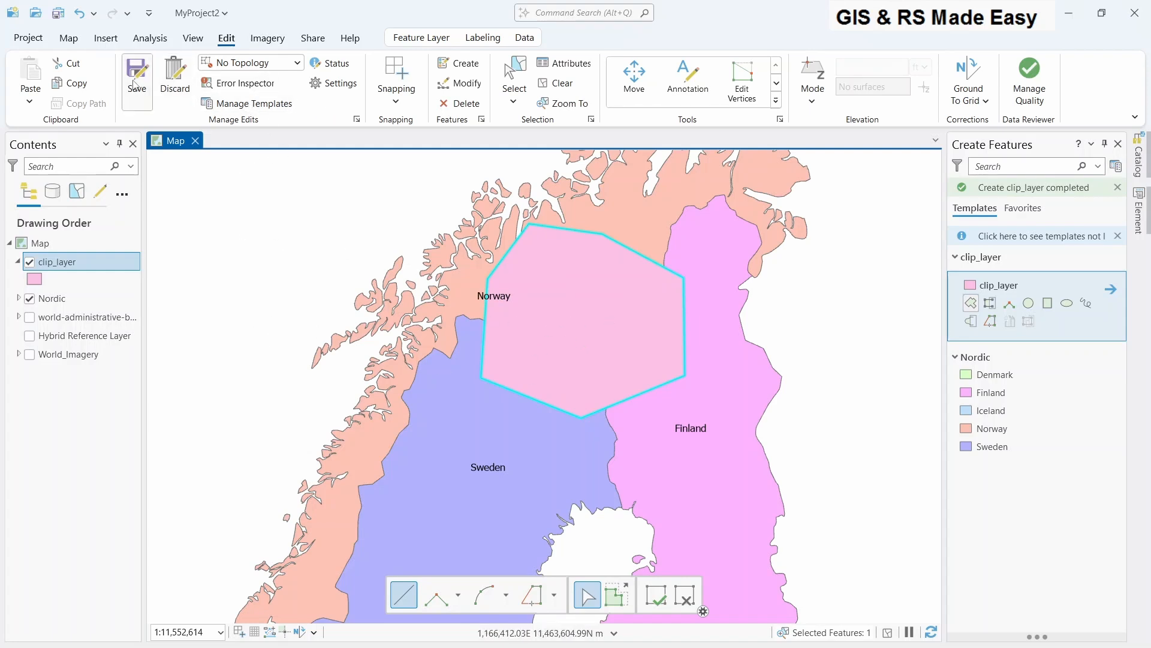
left_click(137, 73)
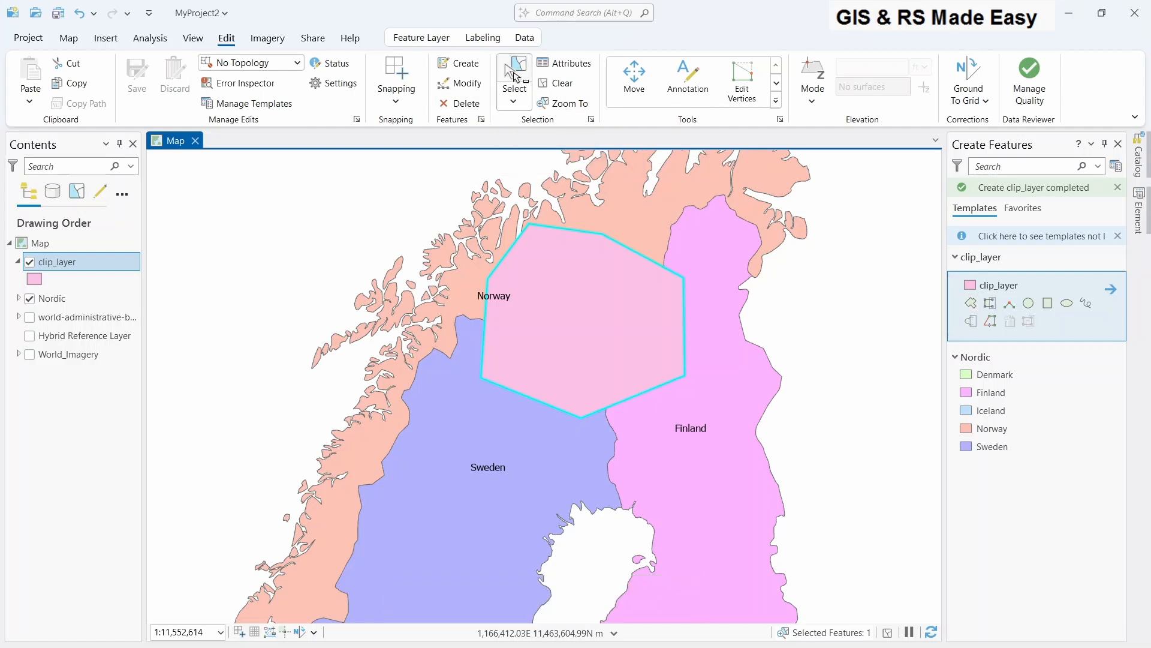
mouse_move(331, 219)
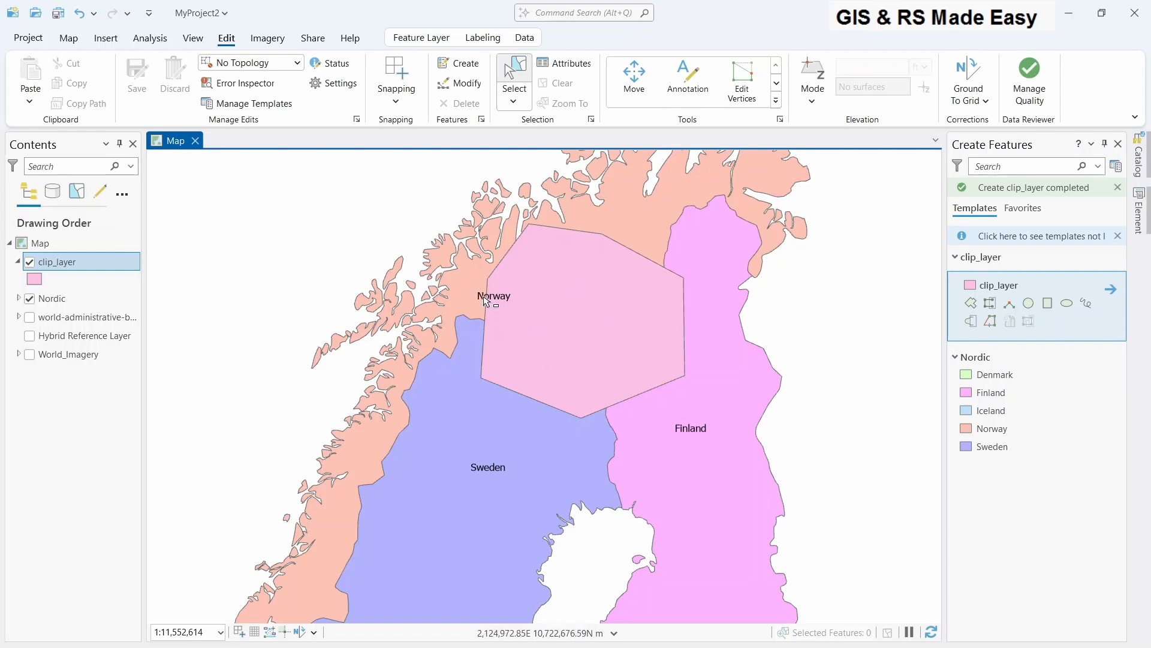
mouse_move(616, 300)
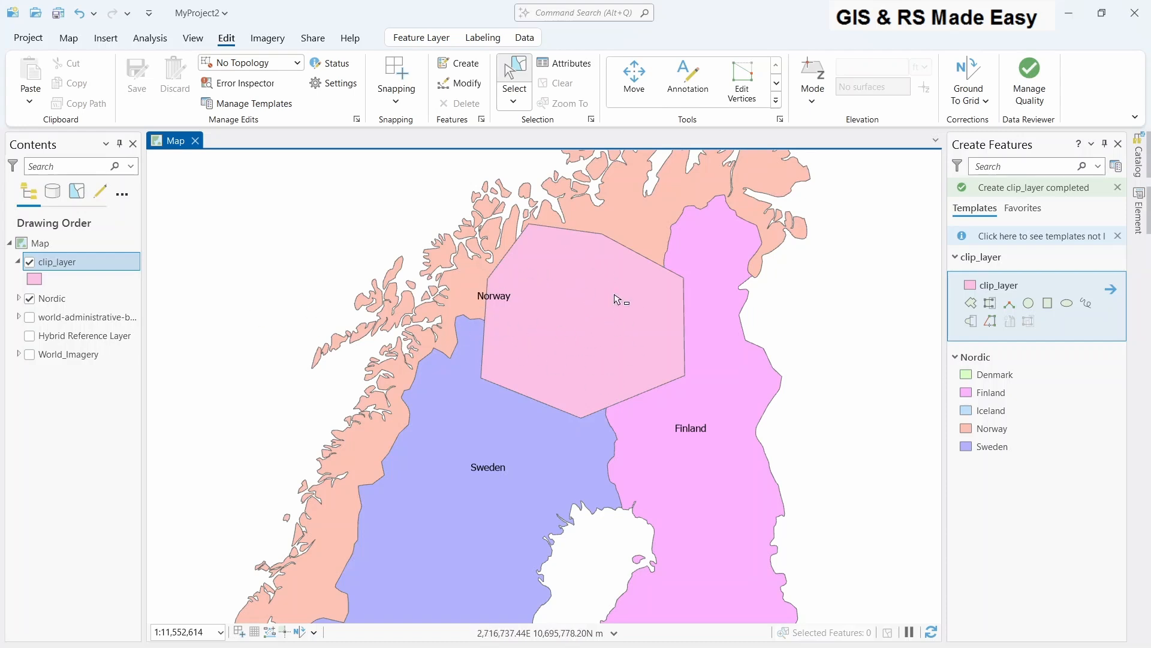
mouse_move(626, 319)
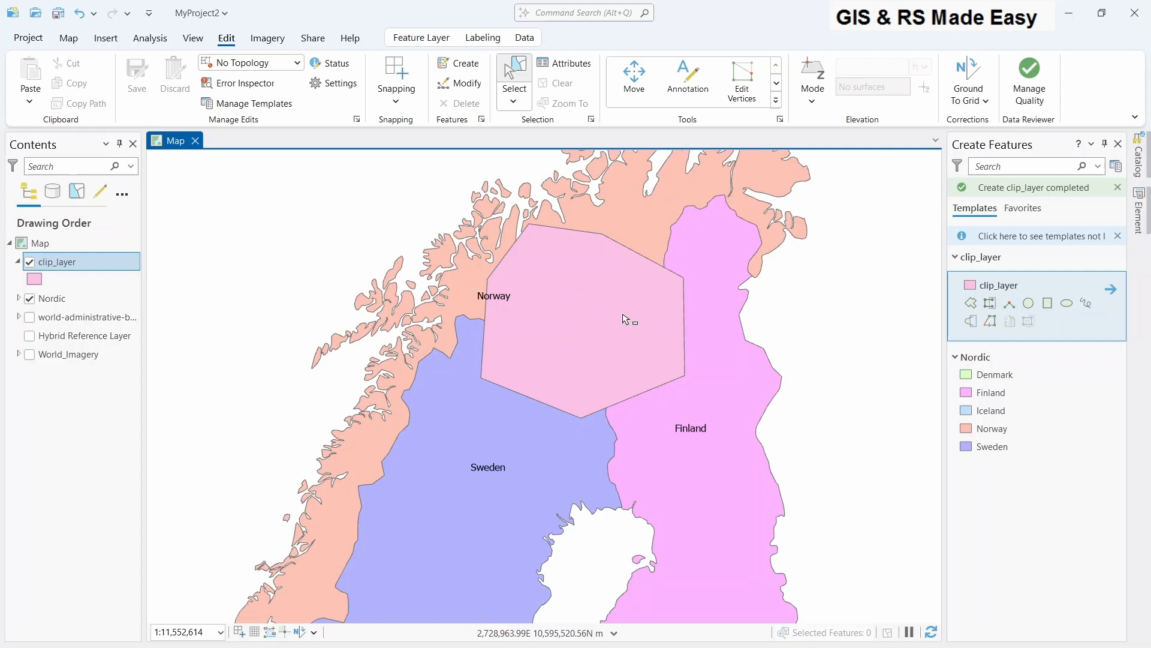
mouse_move(249, 329)
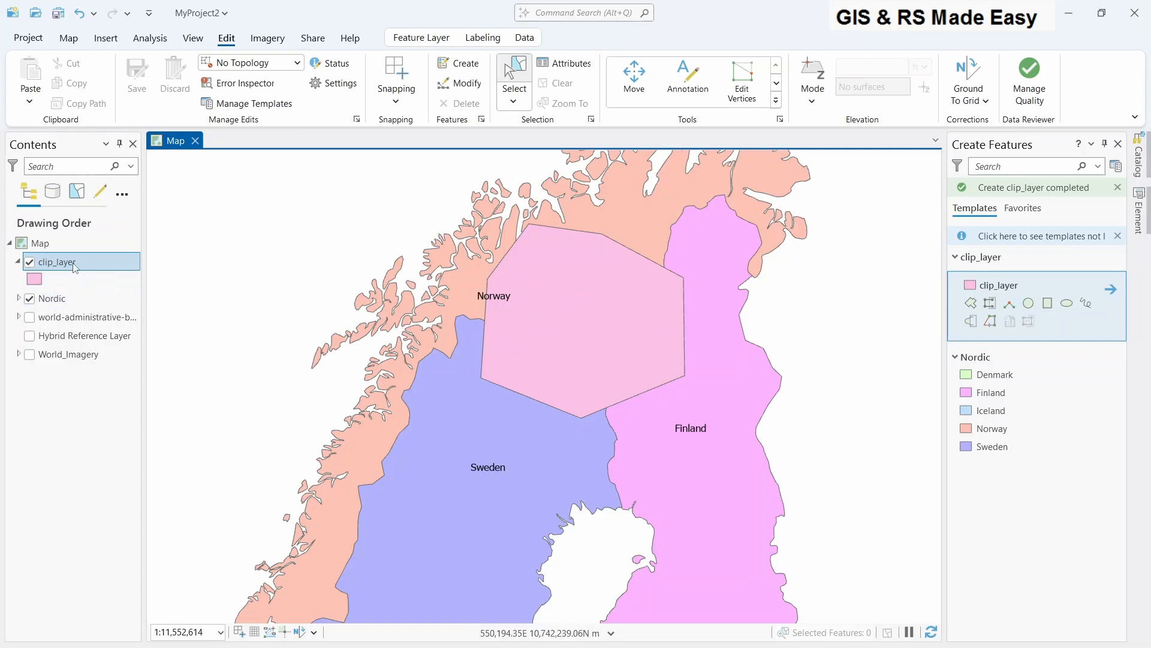
Step: Give clip_layer's hexagon the hollow Black Outline (2 pts) gallery symbol
right_click(53, 261)
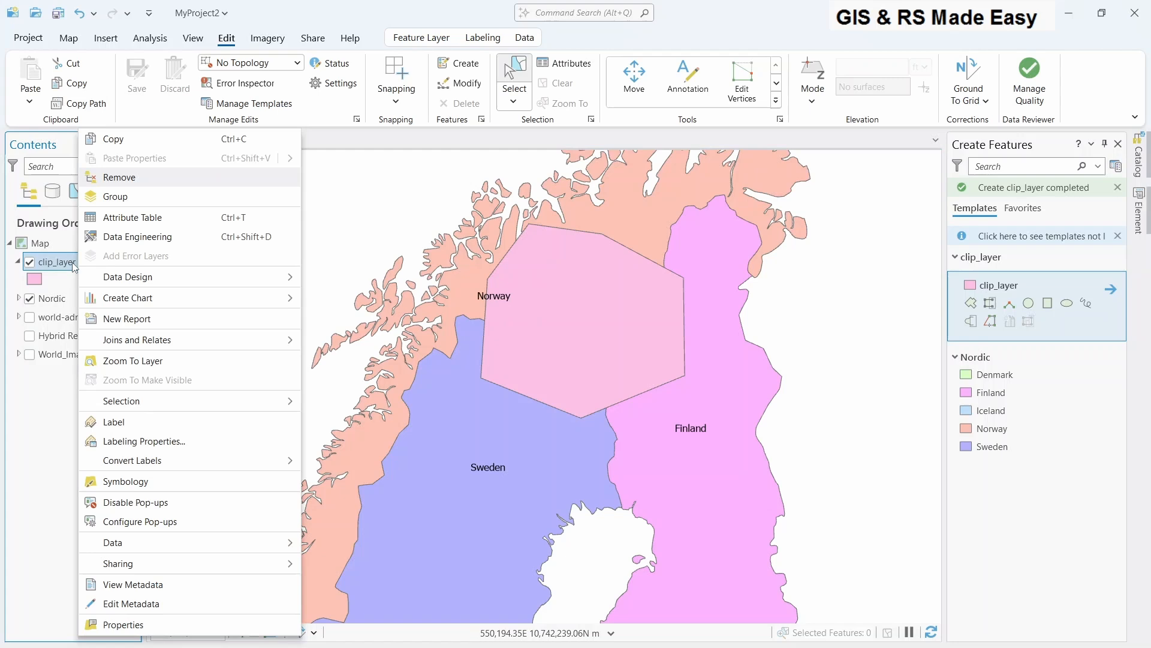
mouse_move(125, 480)
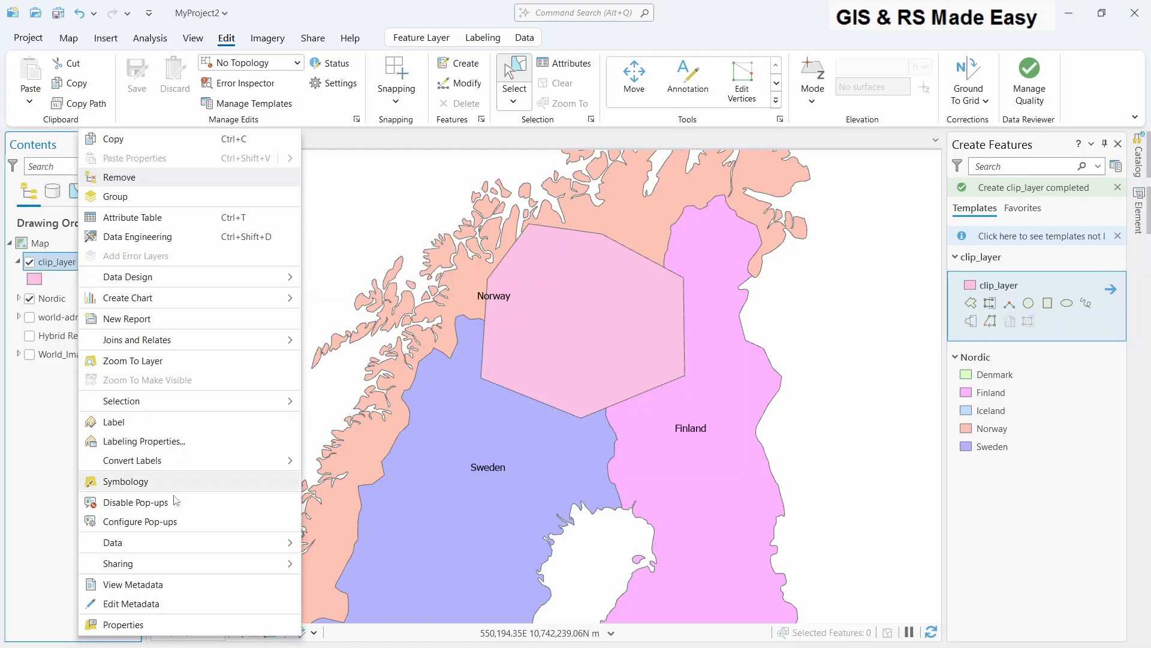
left_click(125, 480)
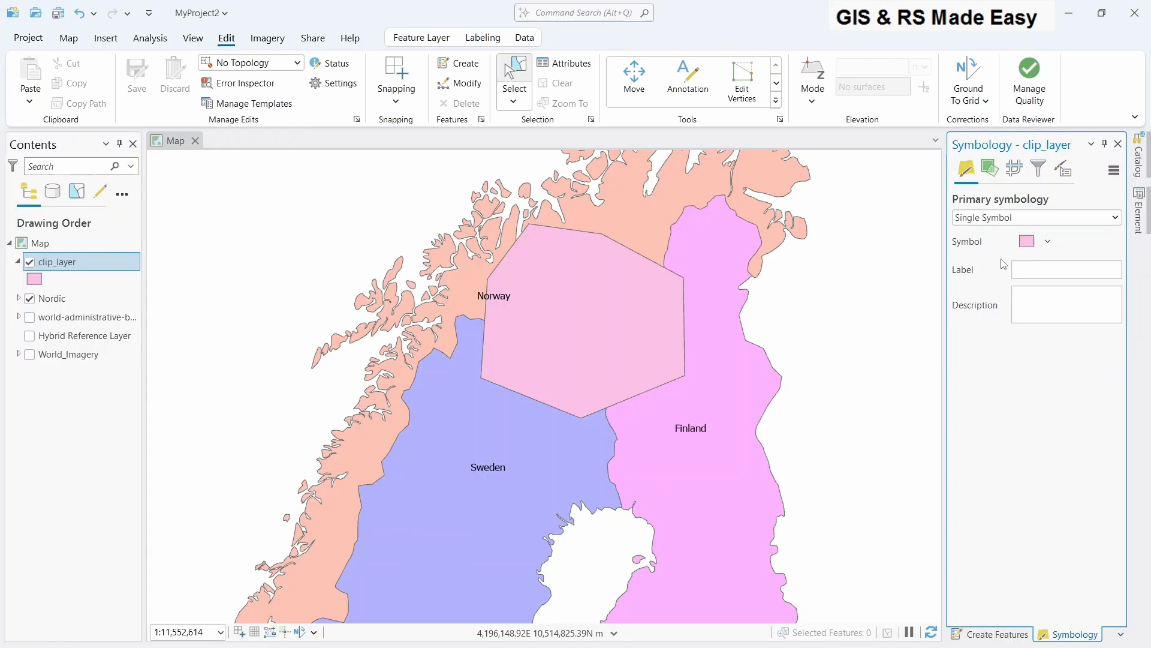
left_click(1026, 241)
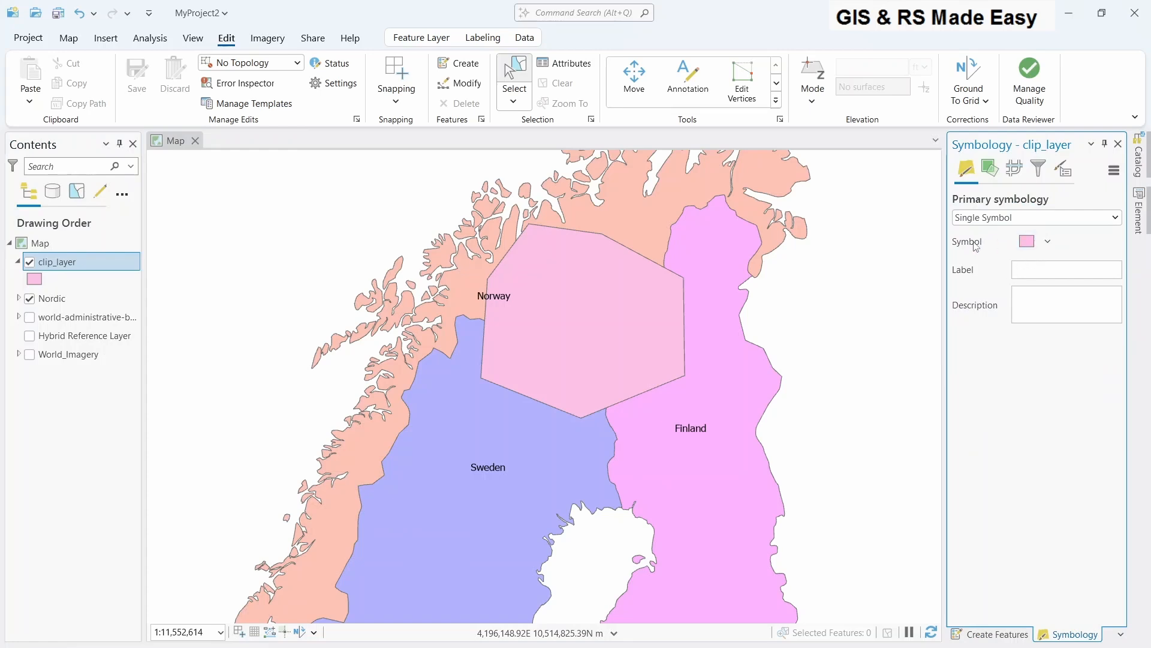
left_click(1026, 241)
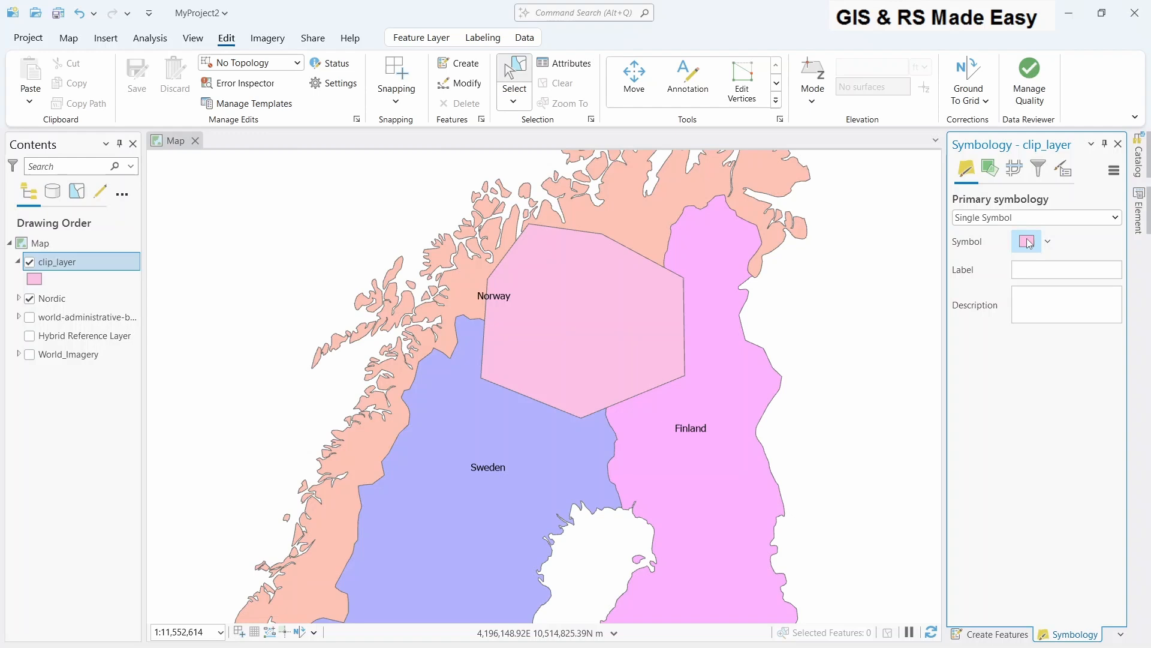
mouse_move(1028, 242)
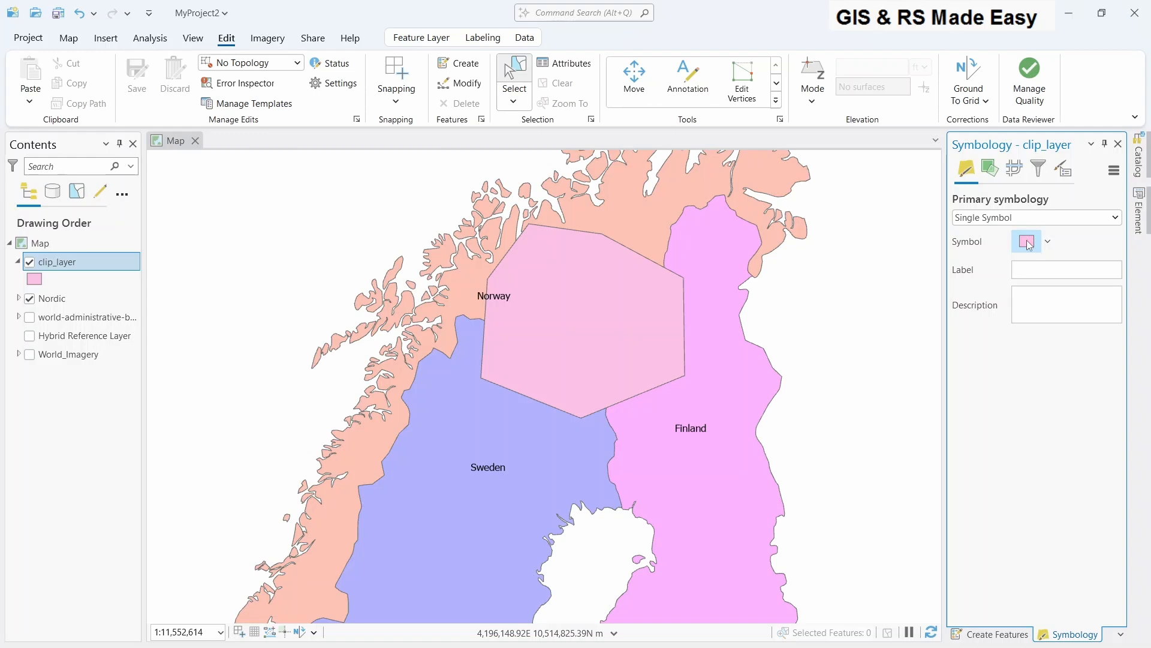
left_click(1026, 241)
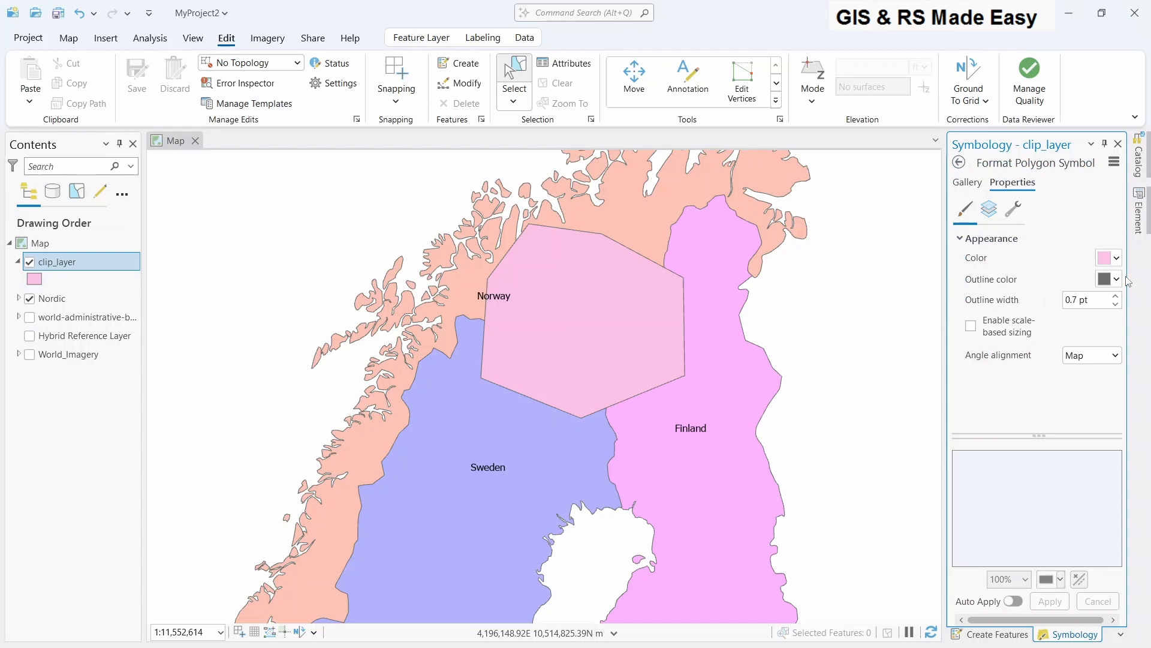
left_click(967, 182)
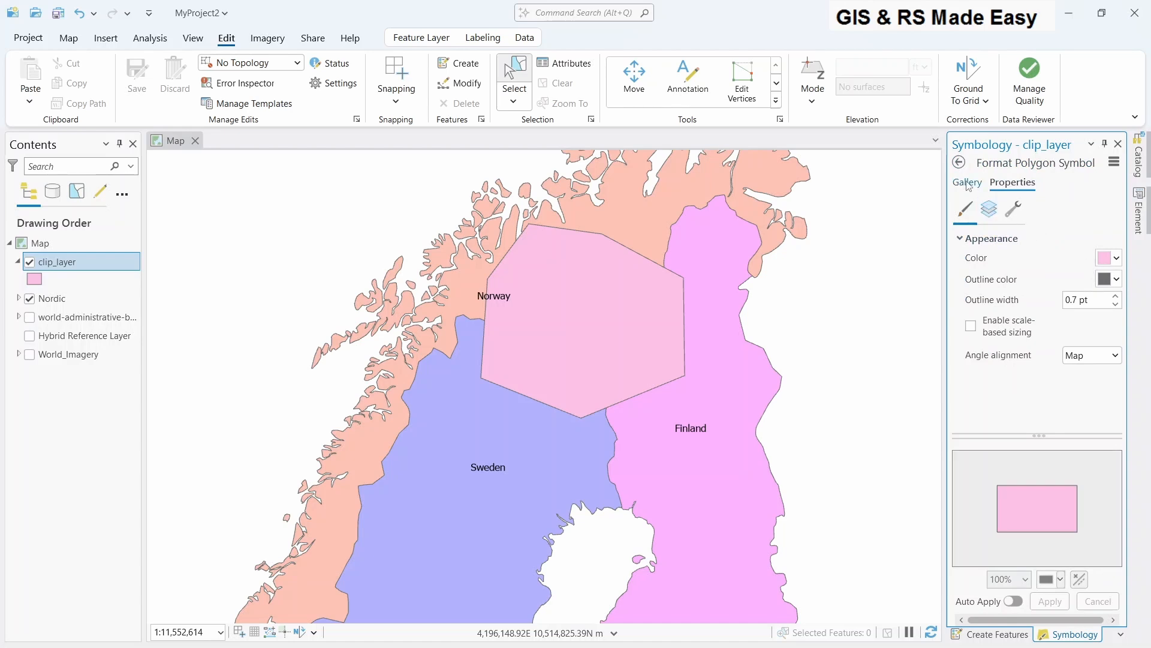
left_click(967, 182)
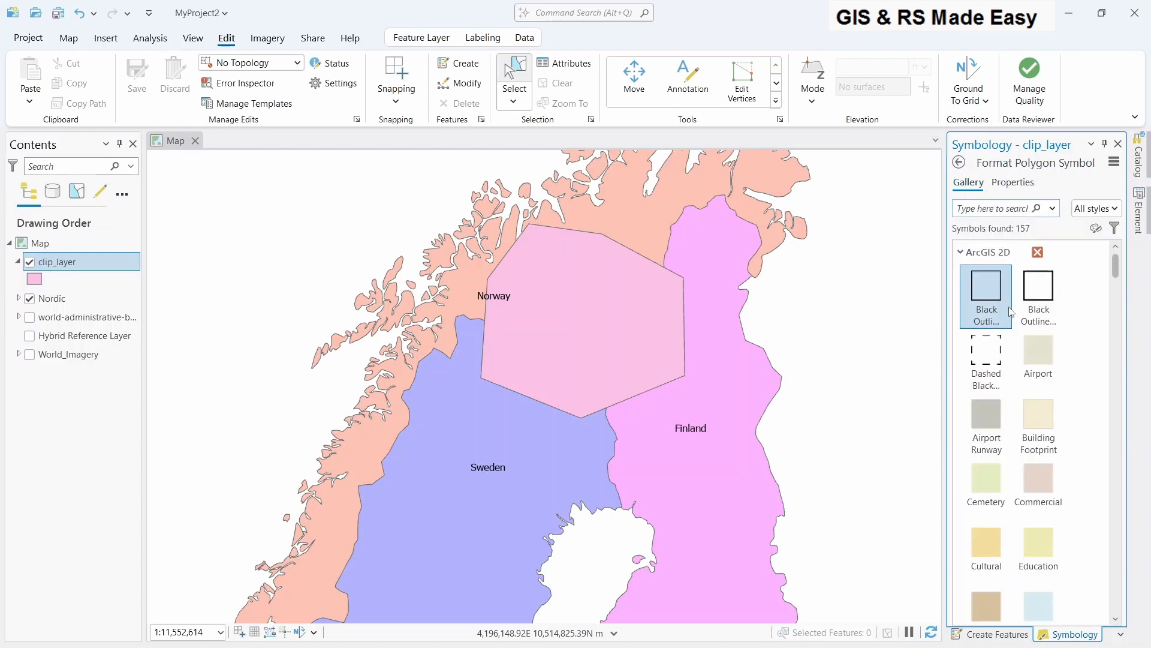
mouse_move(1037, 286)
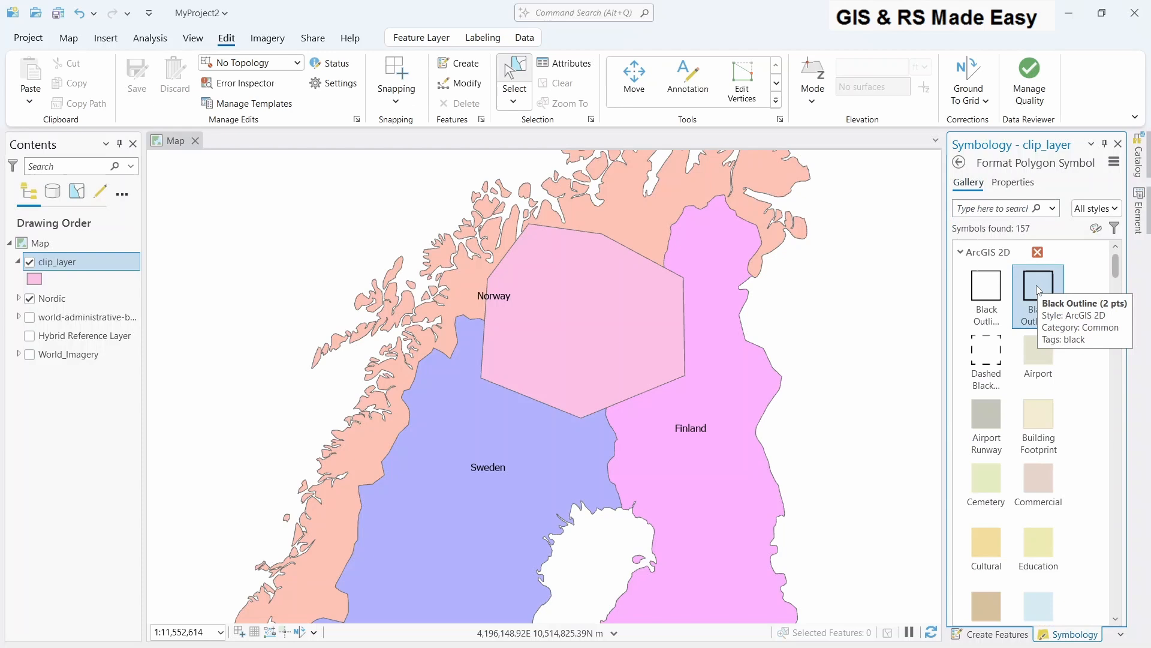
left_click(1038, 286)
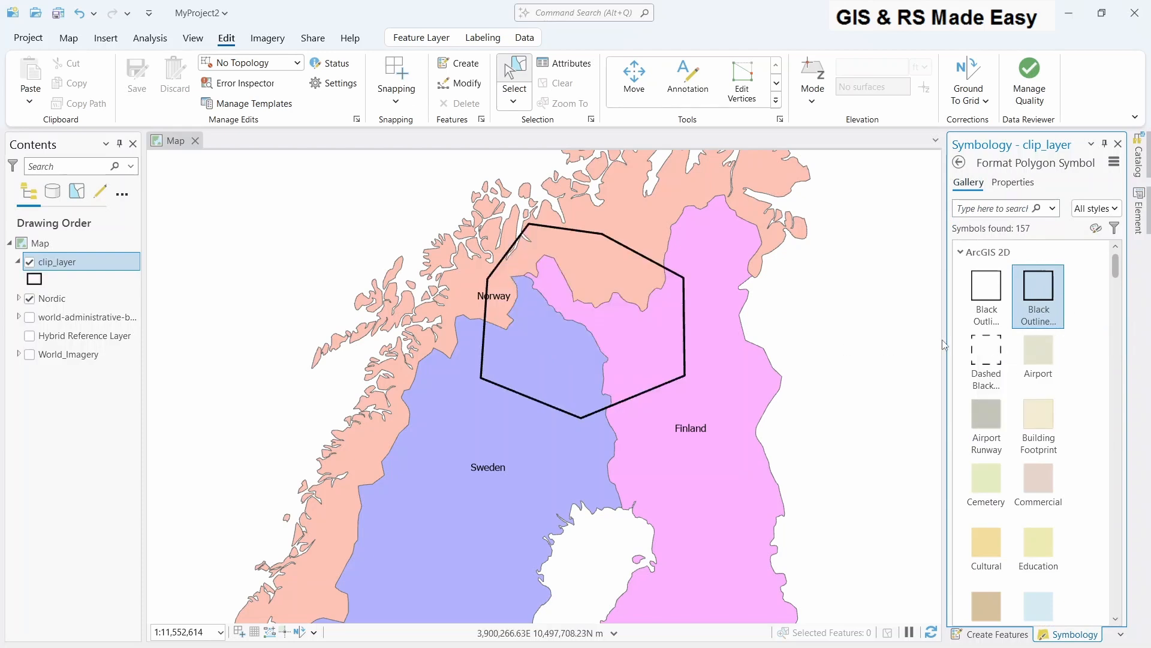
Step: Change the hexagon's outline colour to red and apply it
left_click(1013, 182)
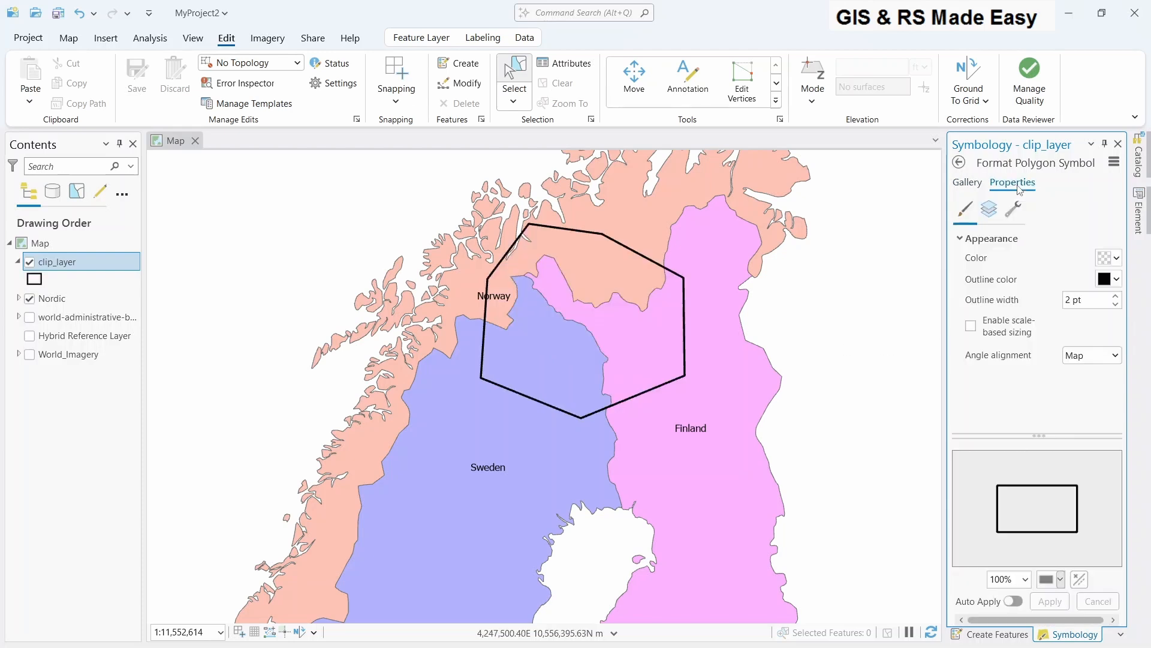
left_click(1108, 279)
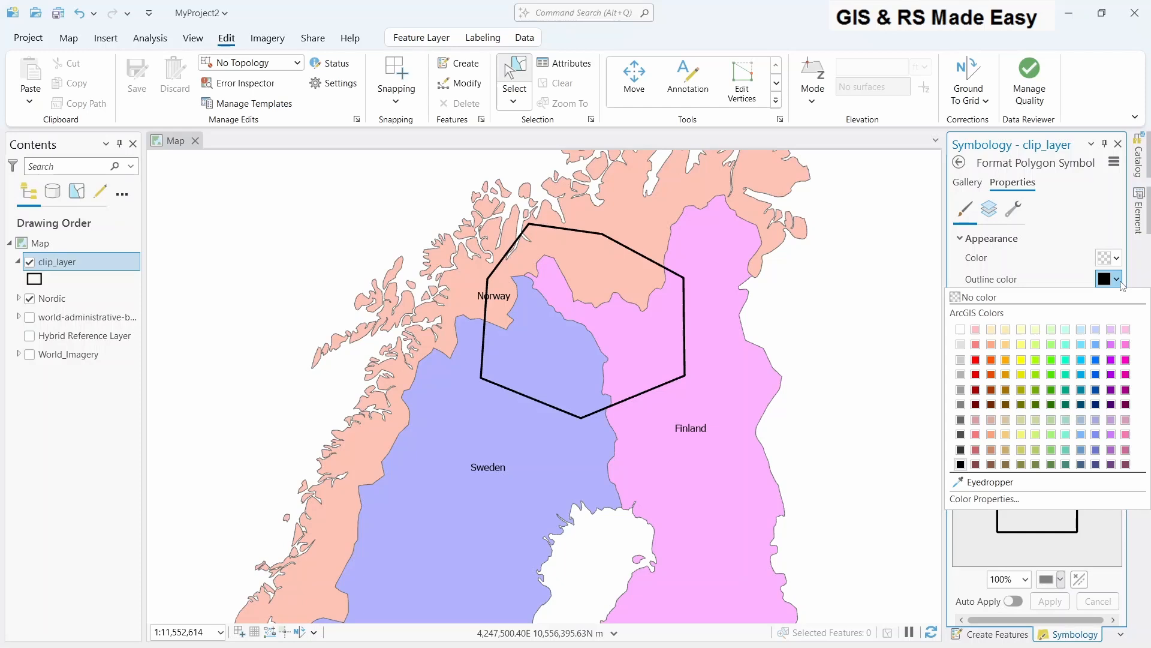
mouse_move(1110, 391)
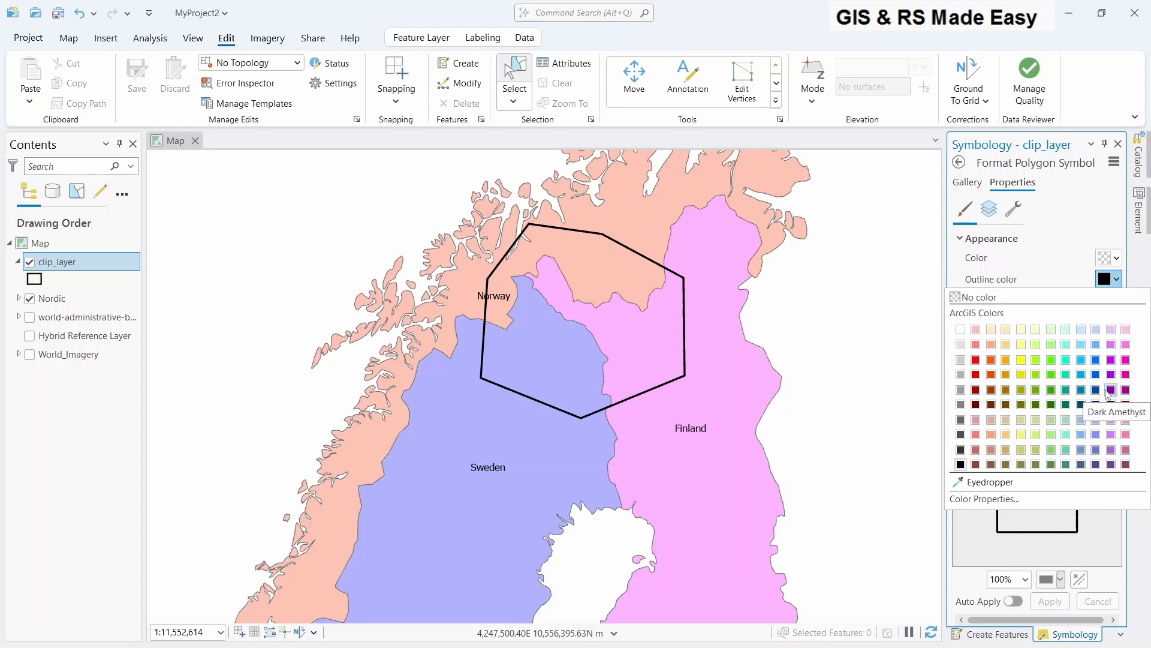
mouse_move(1022, 360)
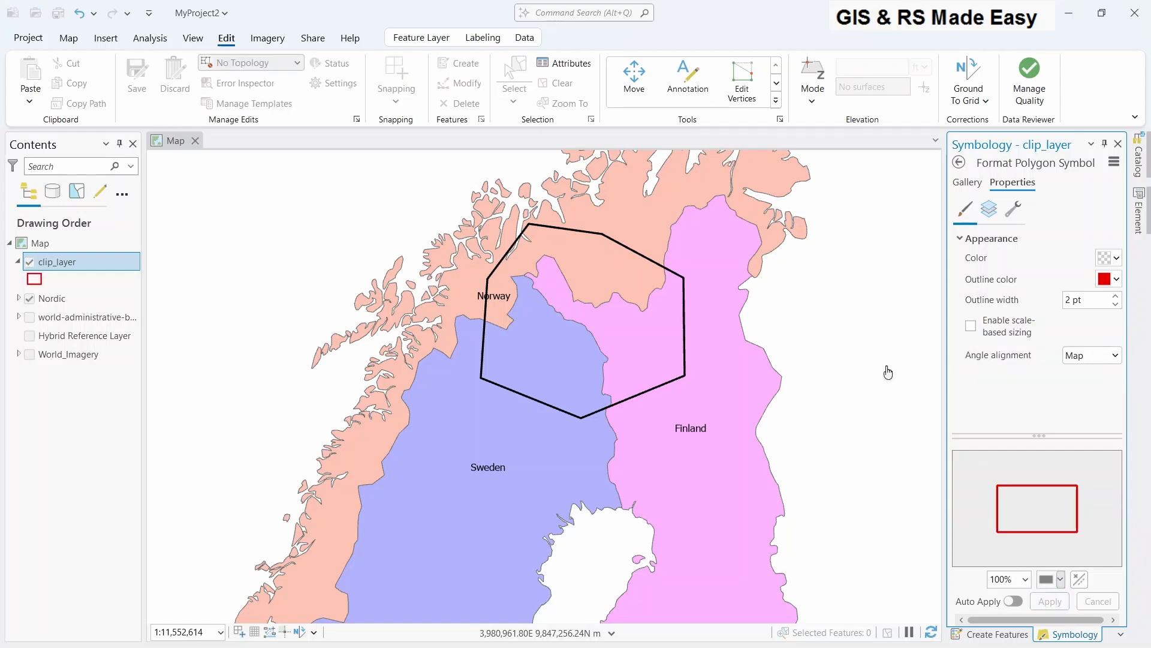
left_click(514, 76)
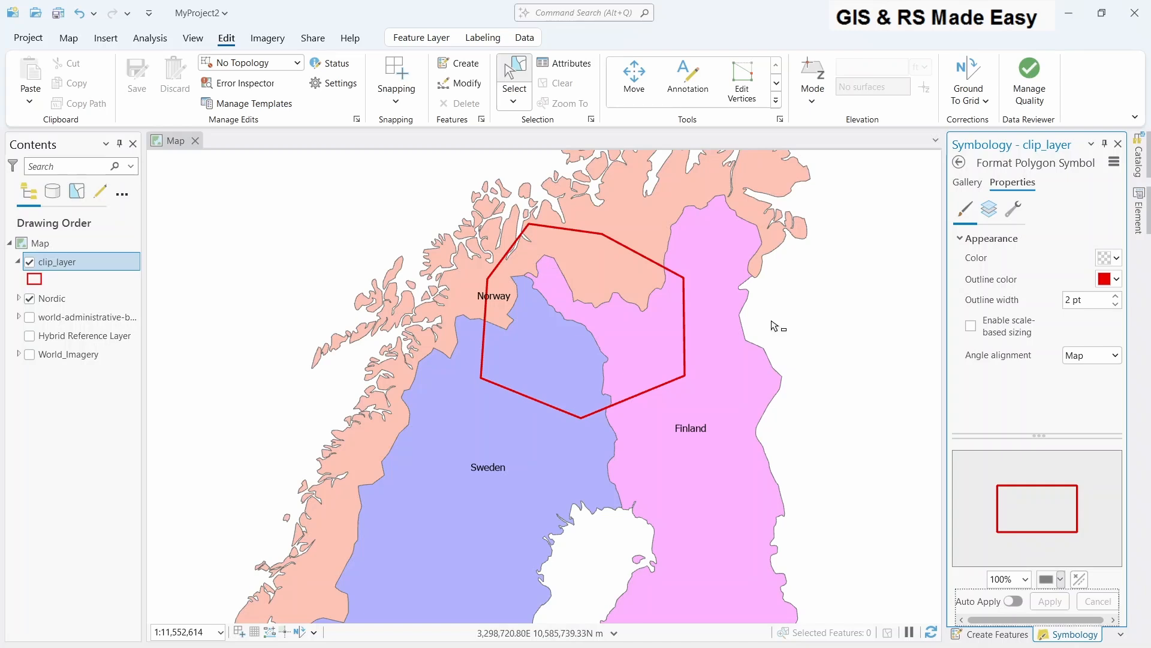
mouse_move(249, 323)
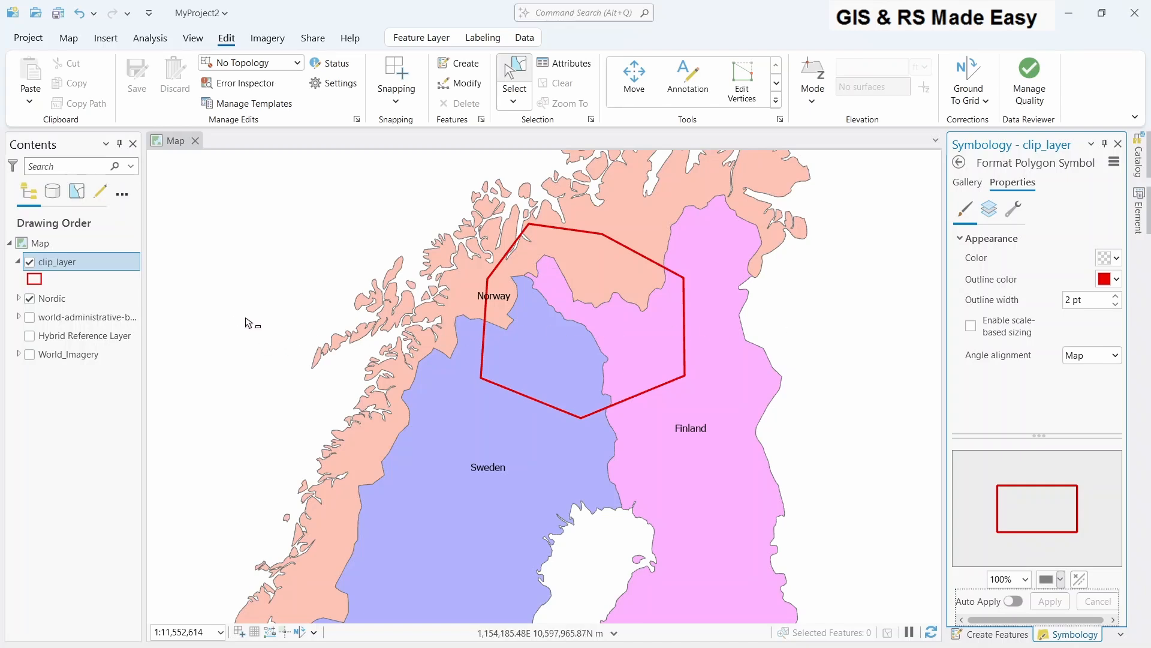
mouse_move(529, 311)
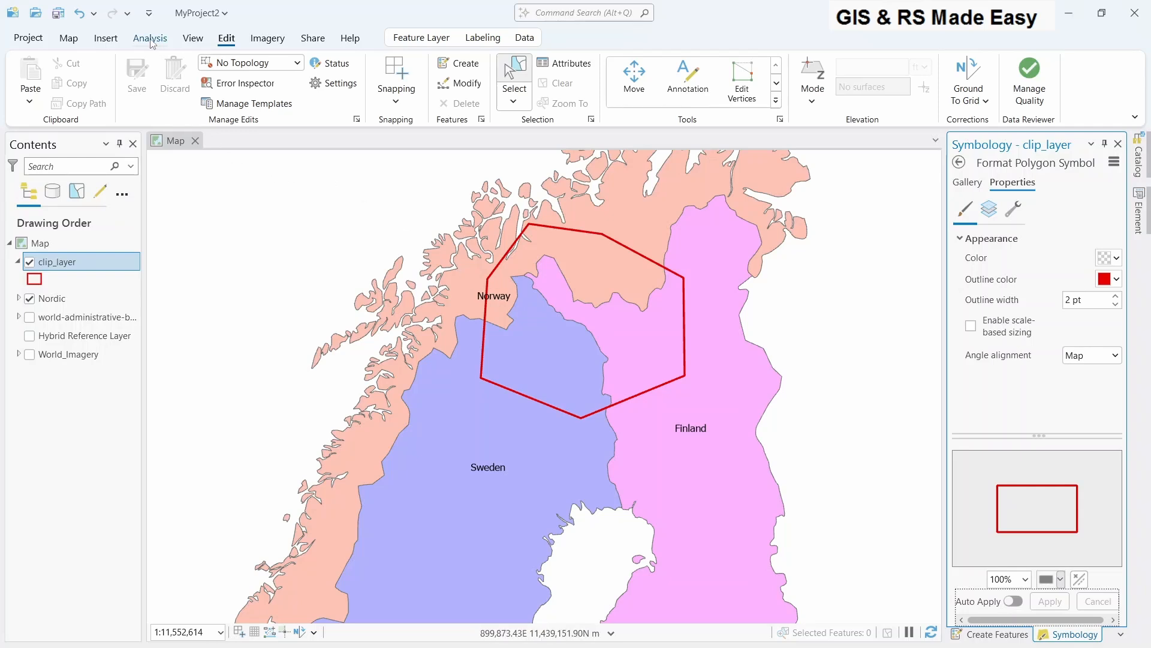
Step: Open the Clip tool from Analysis Tools > Extract in the Geoprocessing pane
left_click(150, 37)
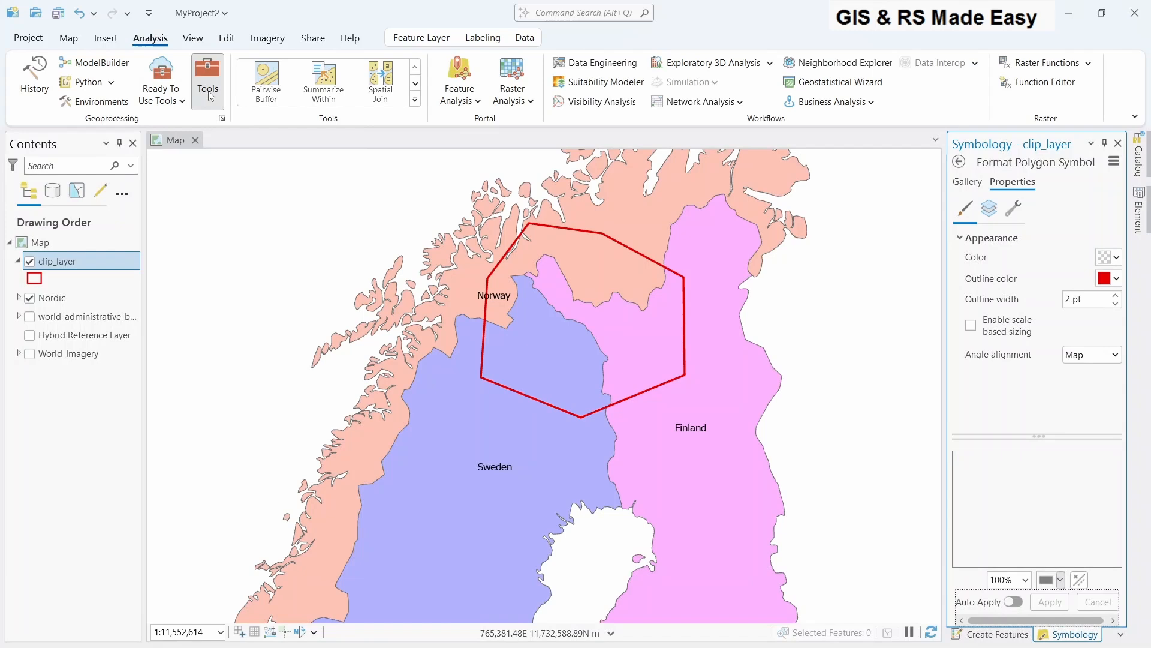
left_click(207, 75)
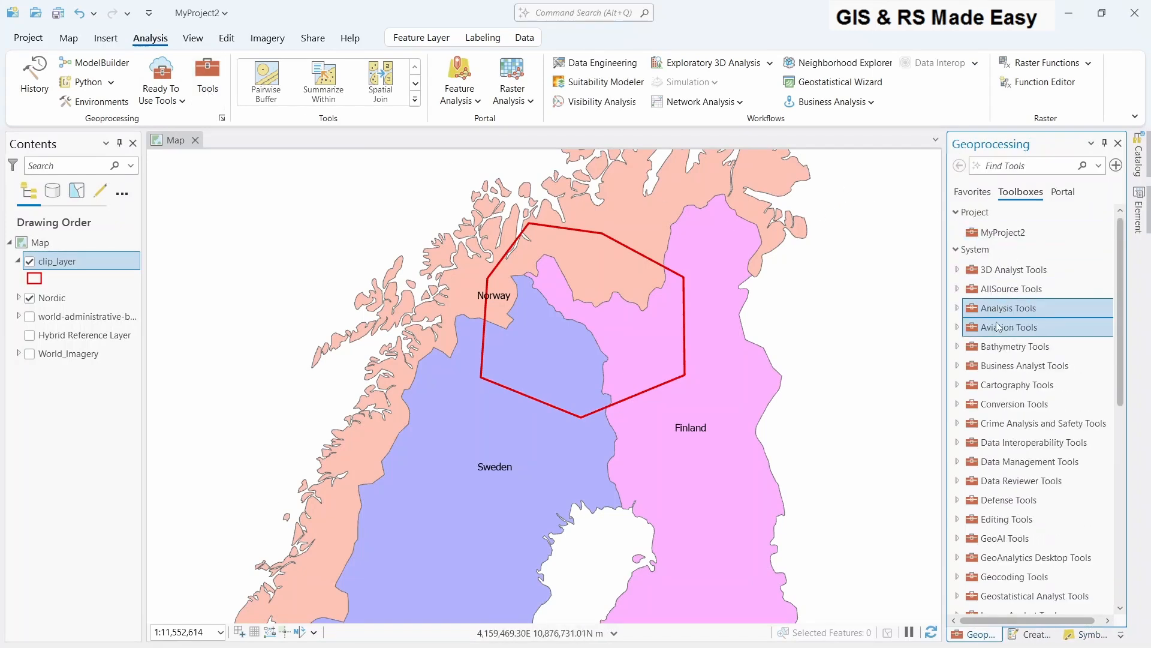
mouse_move(1011, 308)
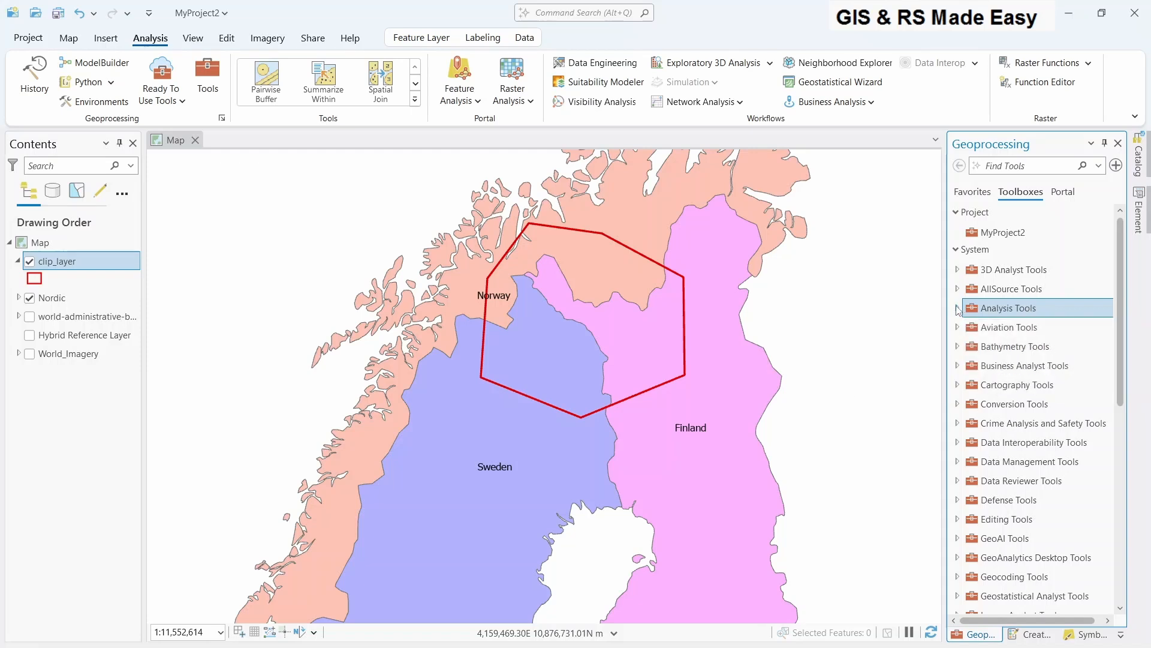
left_click(1009, 307)
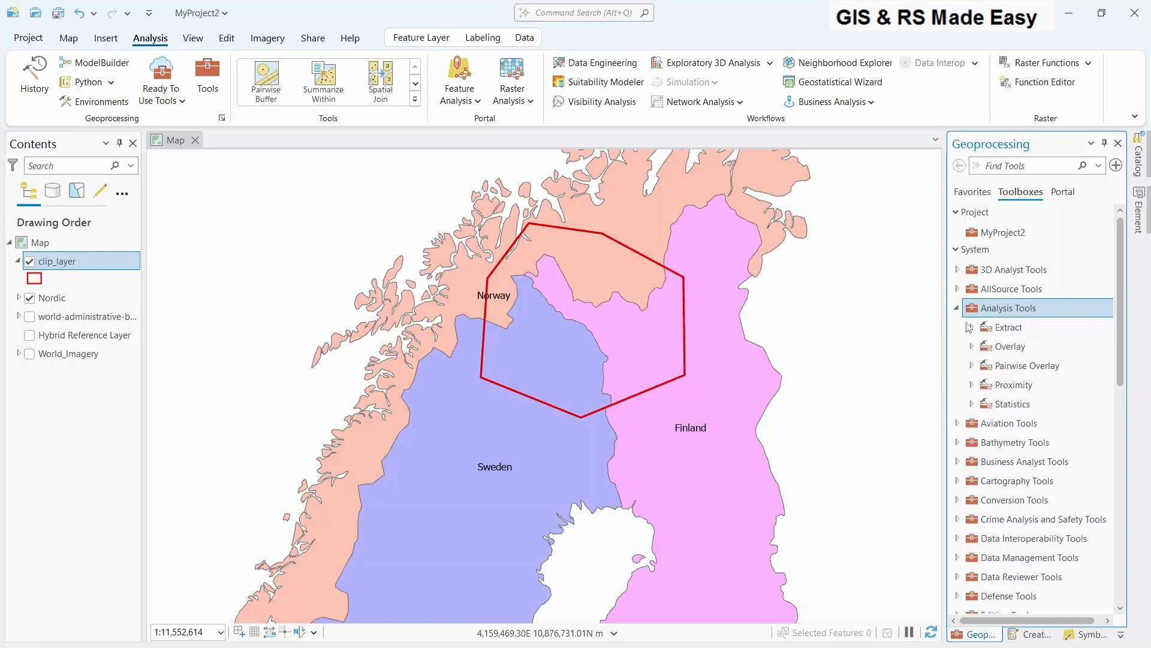
left_click(1008, 326)
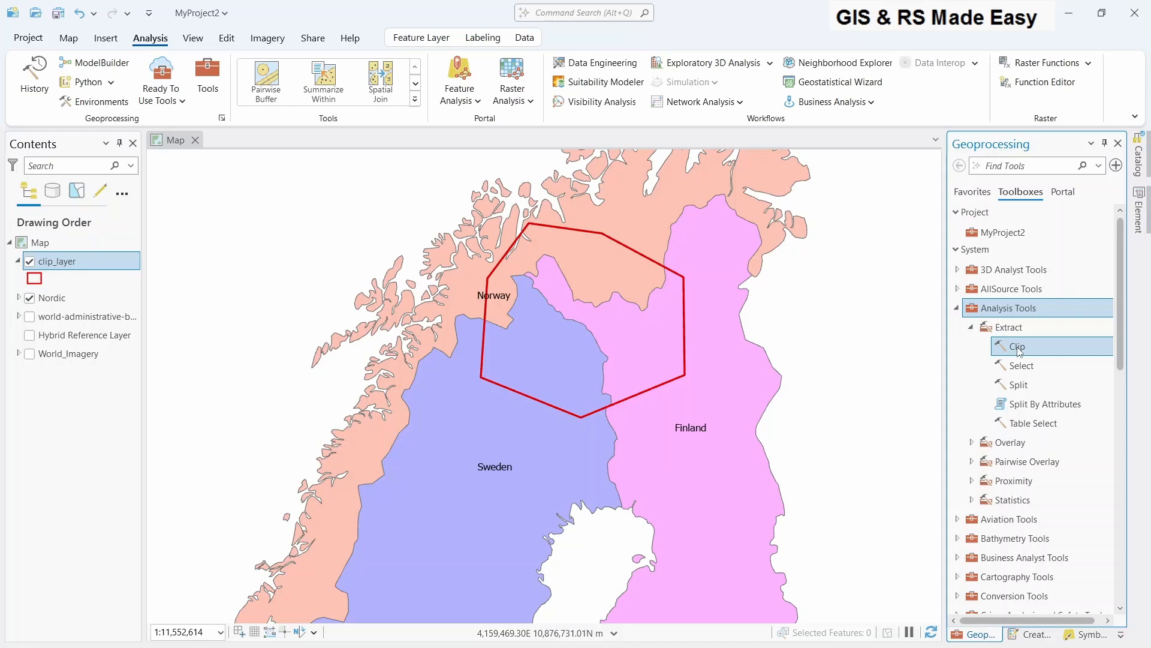
mouse_move(1020, 345)
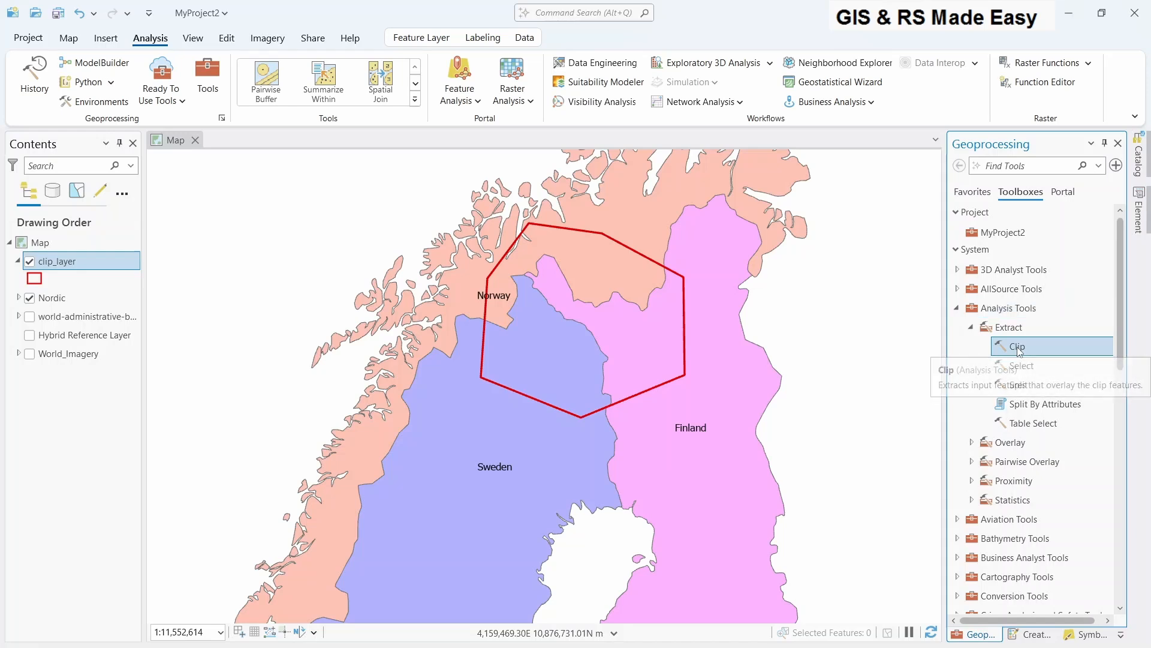
left_click(1018, 345)
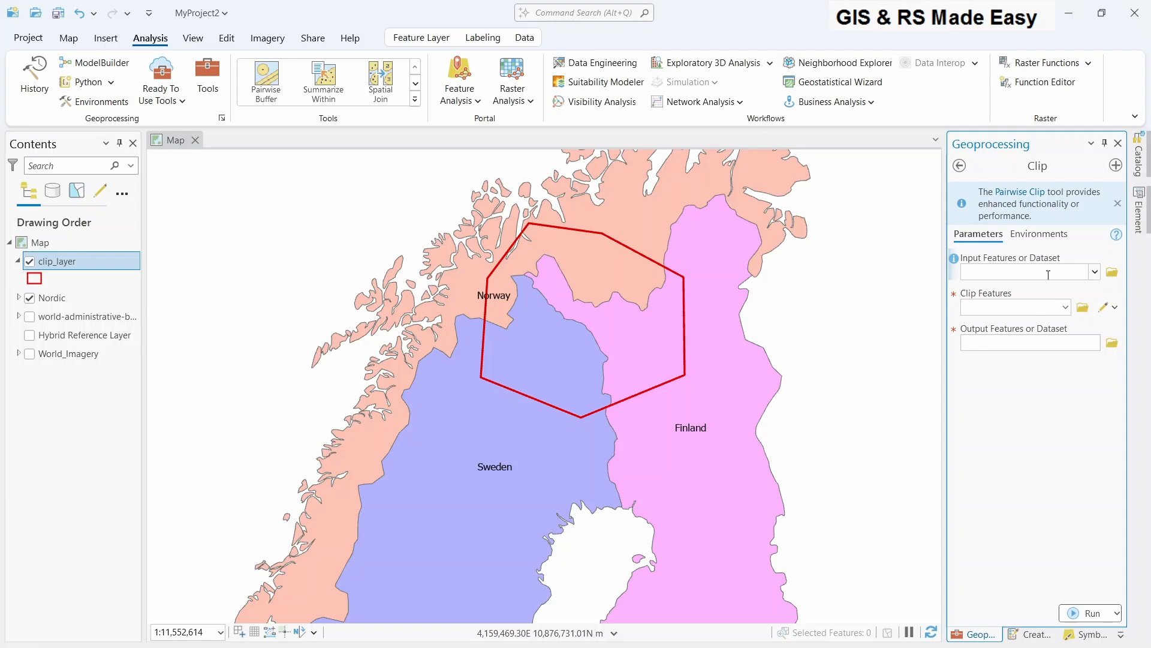
Step: Set Nordic as input features and clip_layer as clip features, output Nordic_Clip
left_click(51, 298)
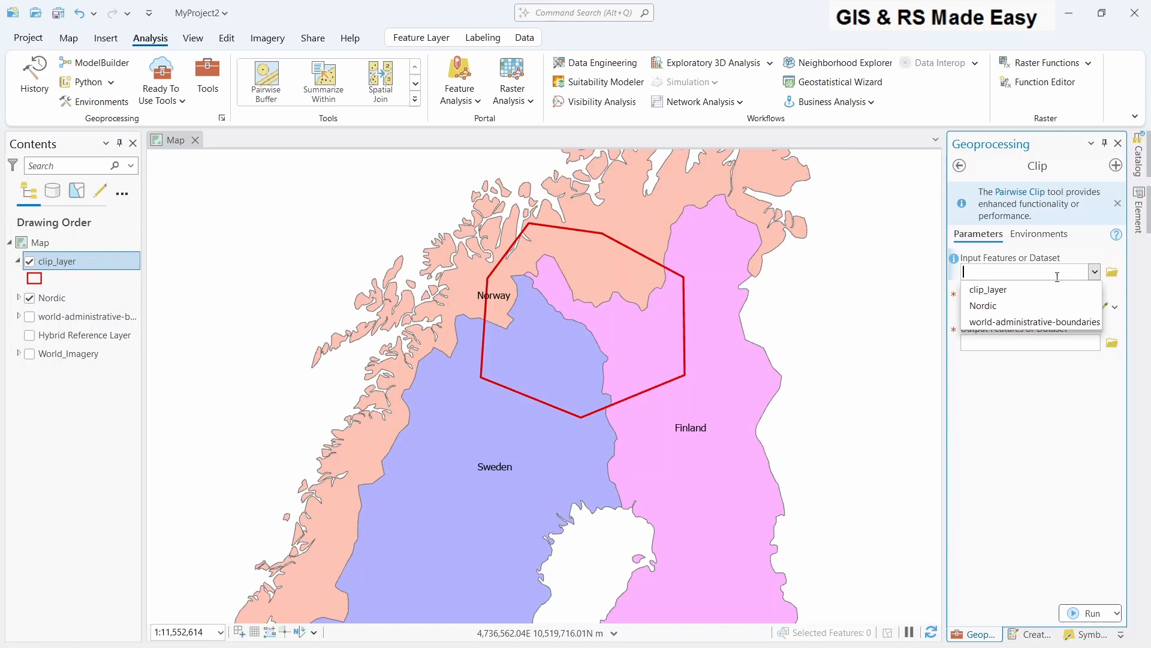
left_click(986, 305)
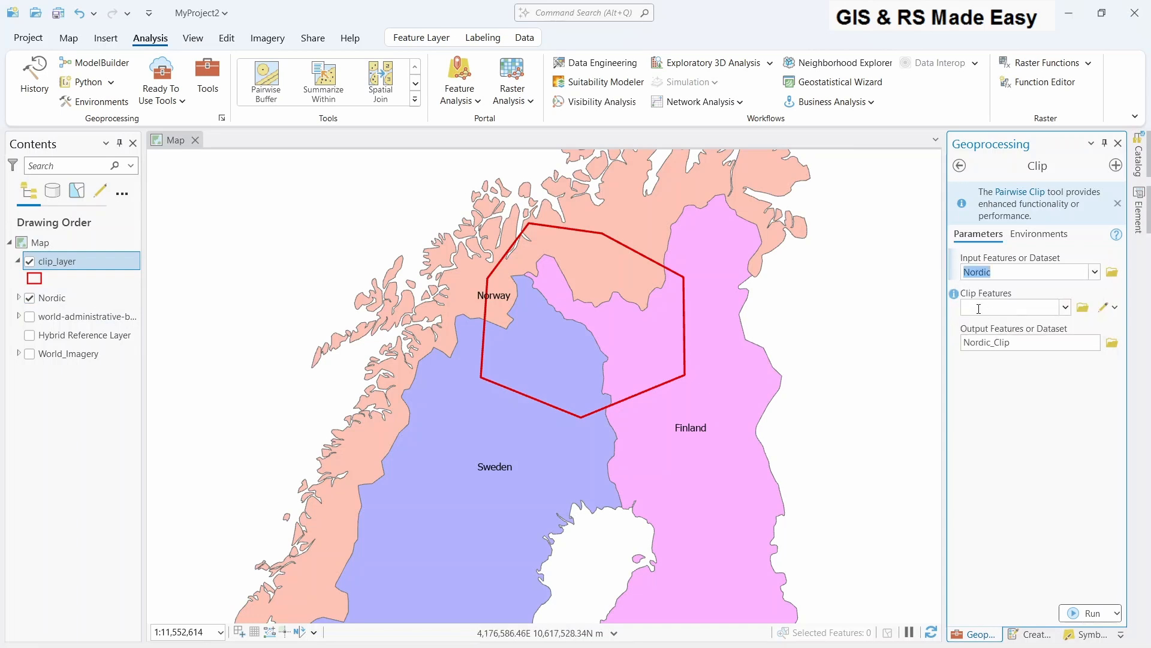
mouse_move(987, 312)
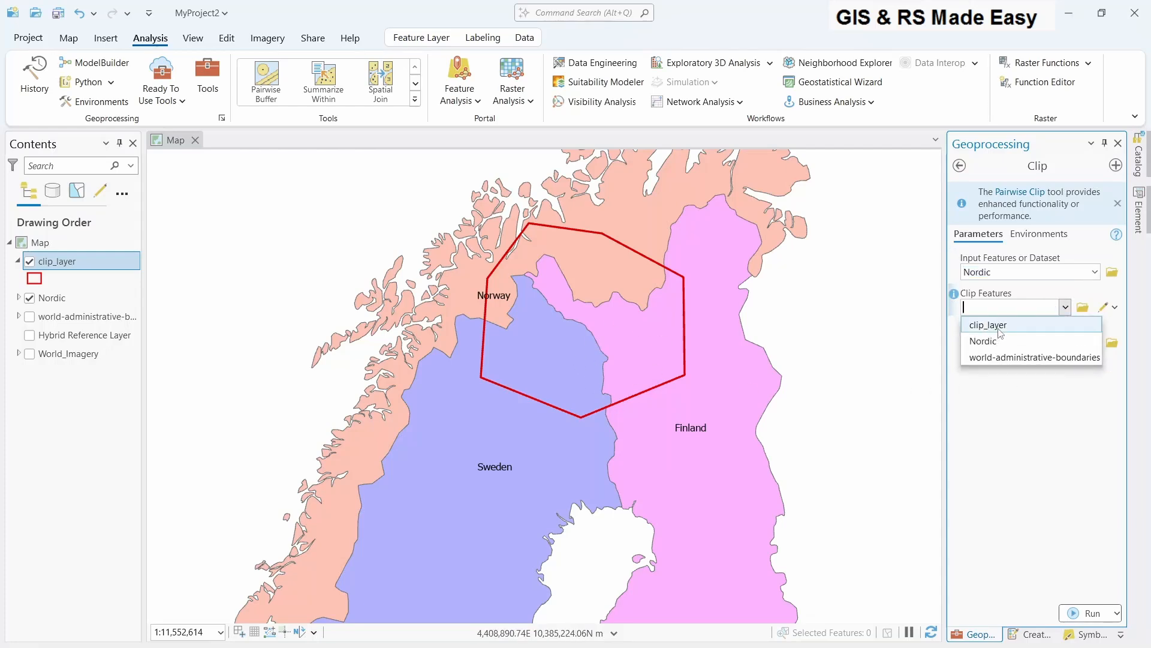
left_click(987, 324)
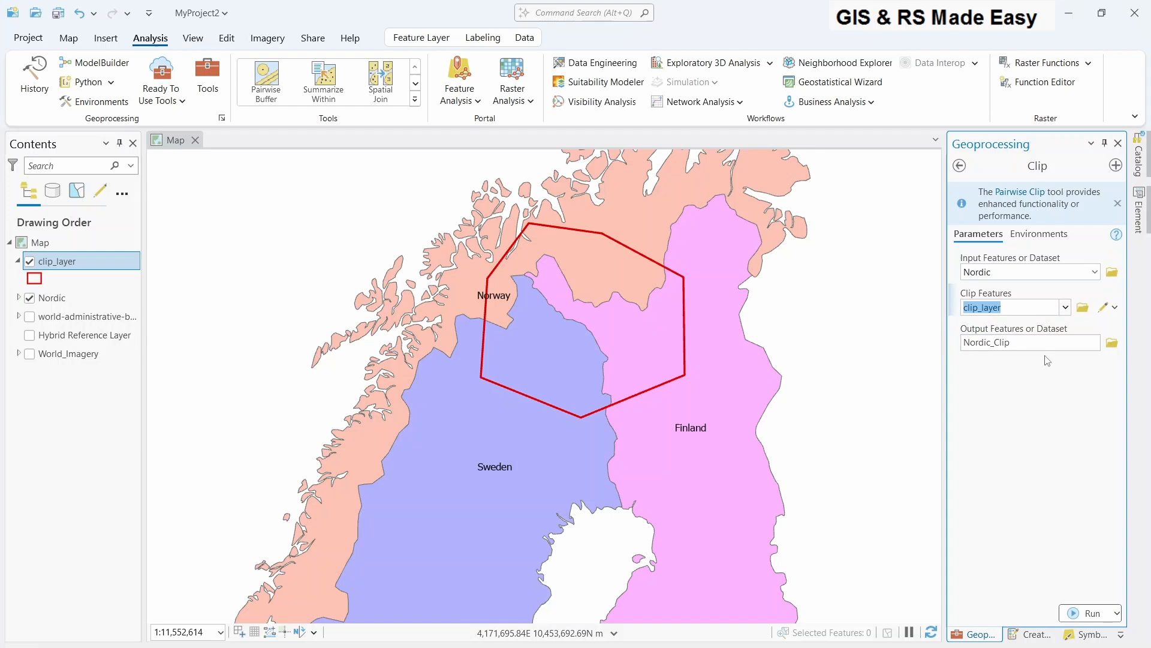
mouse_move(1103, 358)
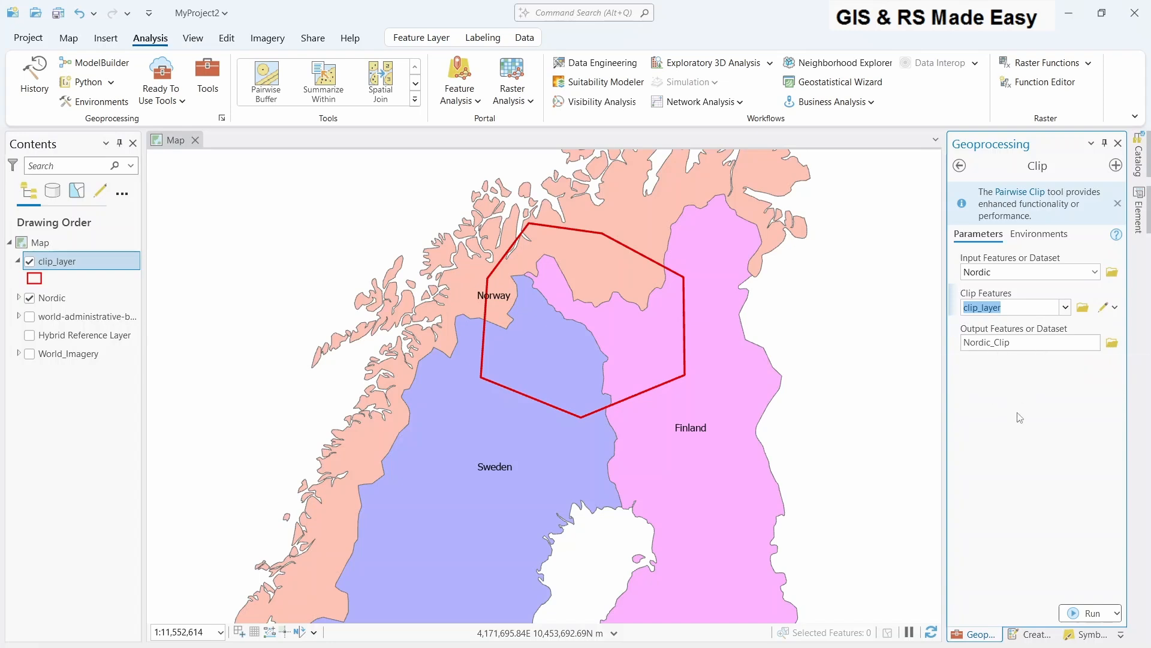
mouse_move(1088, 627)
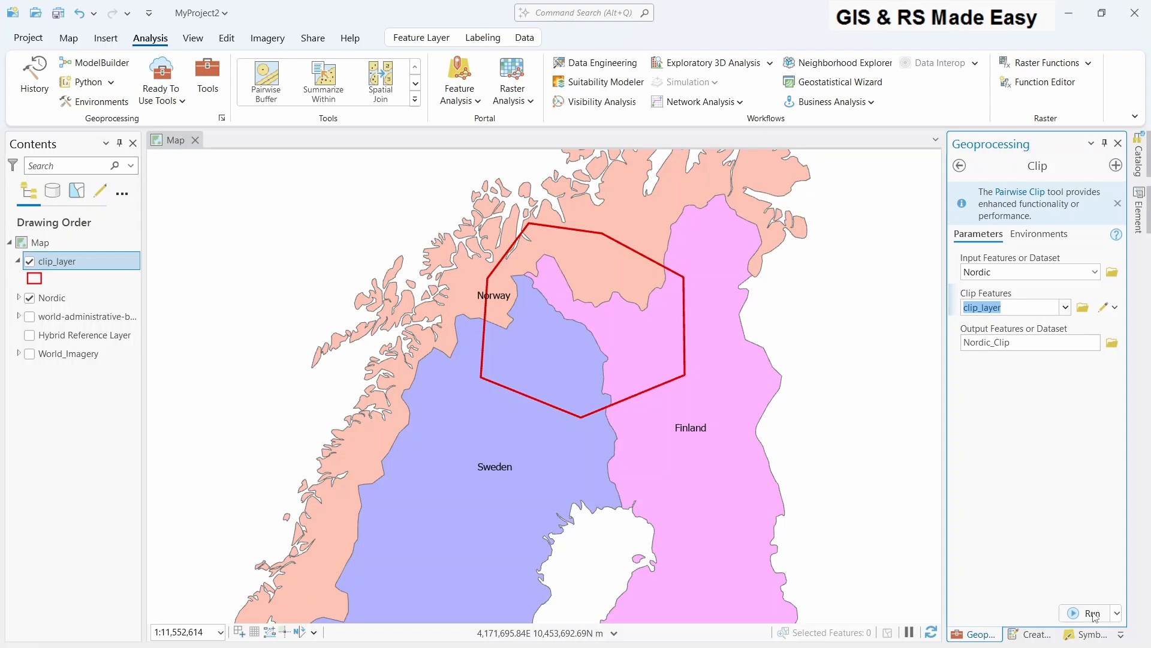
Step: Run the clip to produce the Nordic_Clip layer of countries inside the hexagon
left_click(1091, 613)
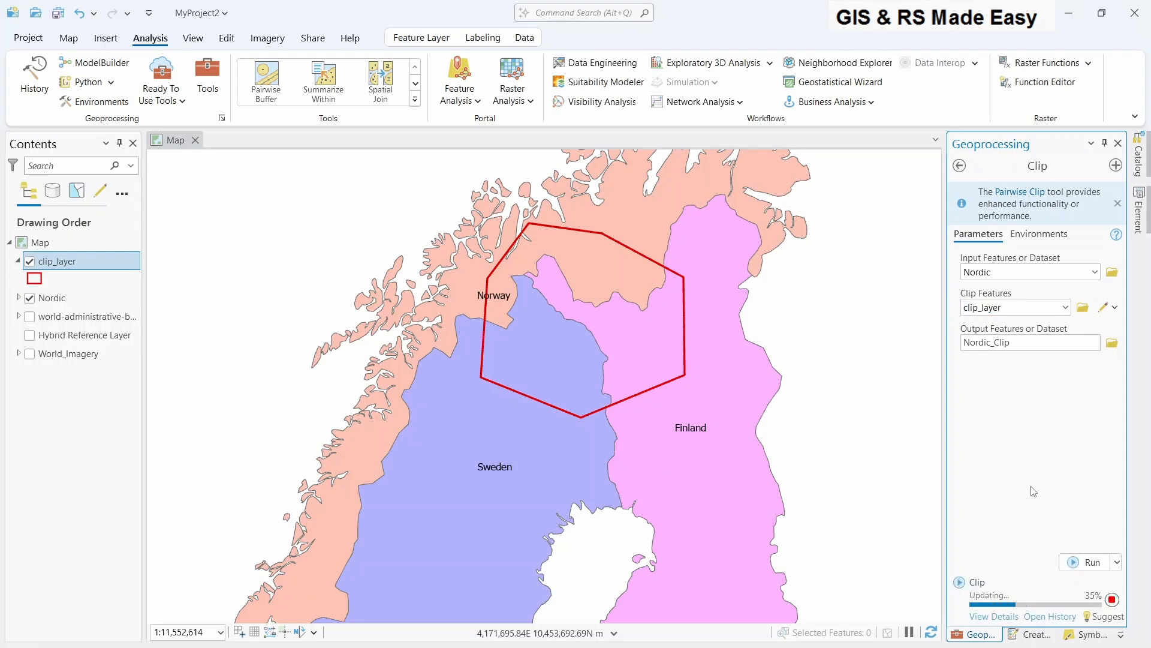
left_click(1090, 561)
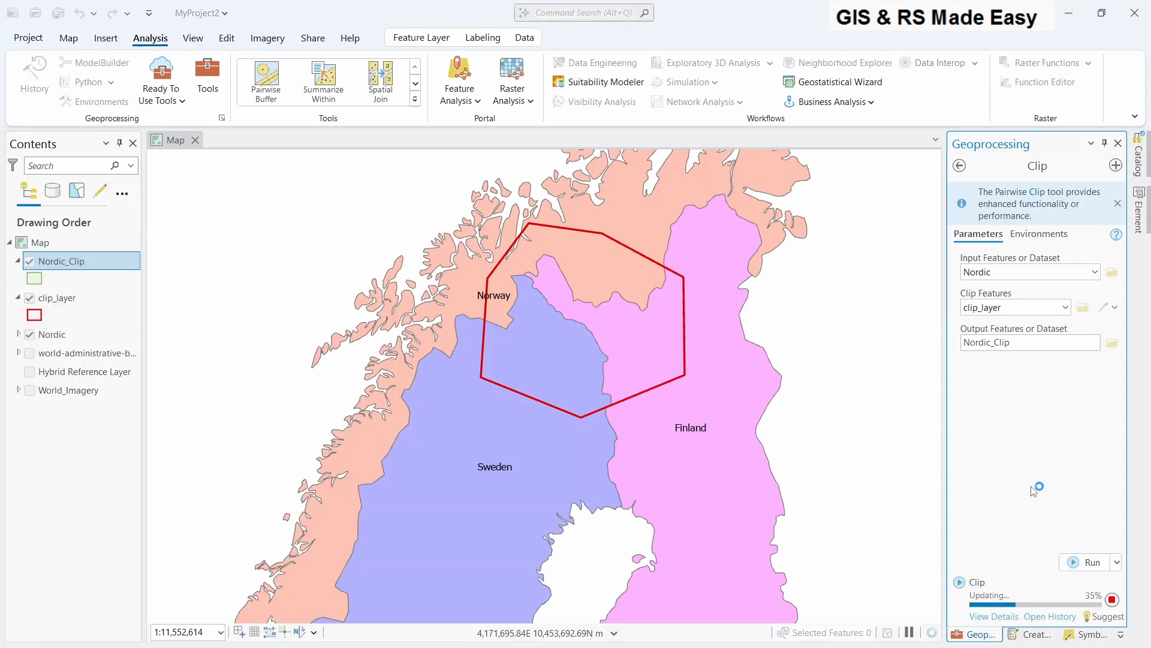
left_click(7, 260)
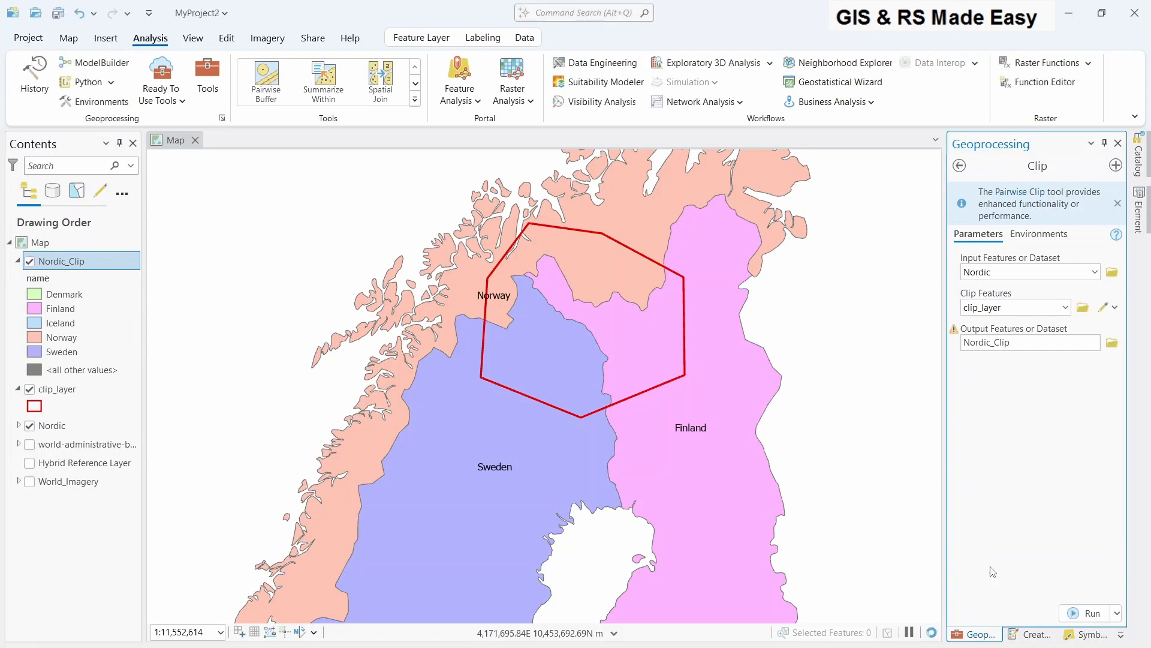
left_click(1090, 613)
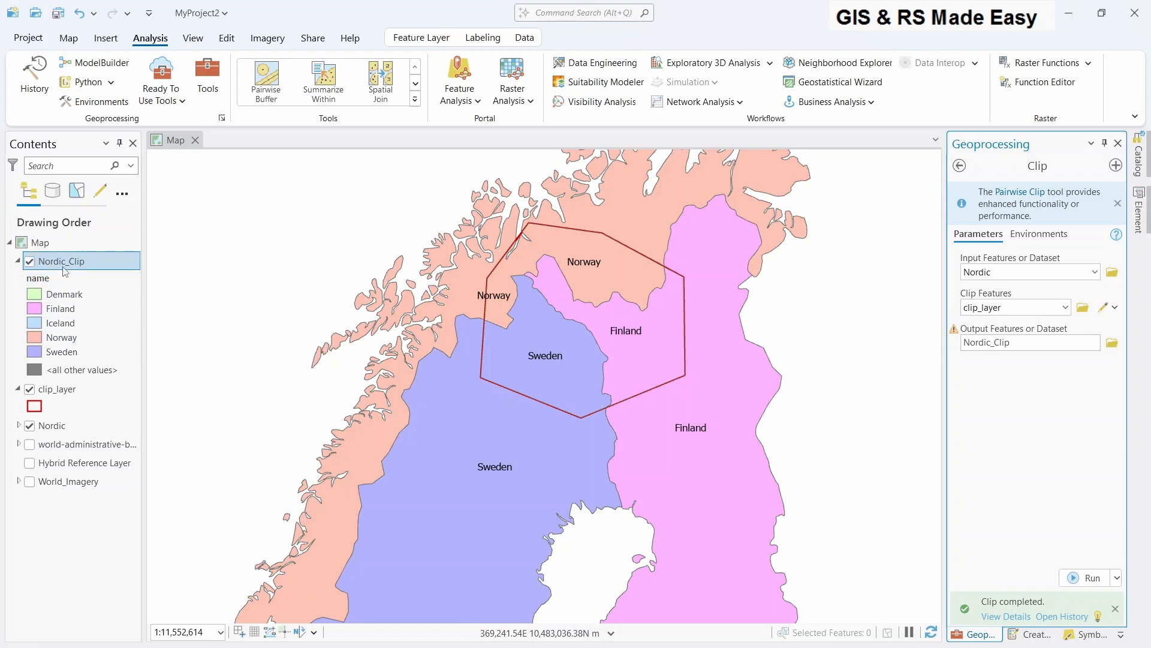
right_click(58, 260)
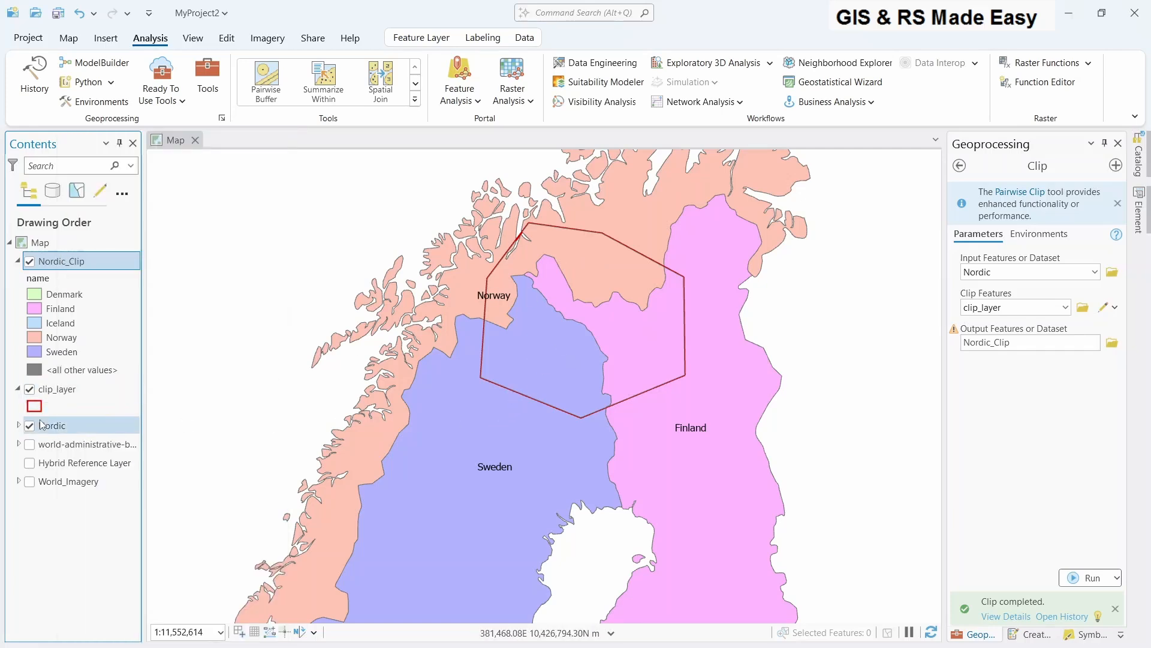
Step: Hide the original Nordic layer so only Nordic_Clip remains visible
left_click(29, 388)
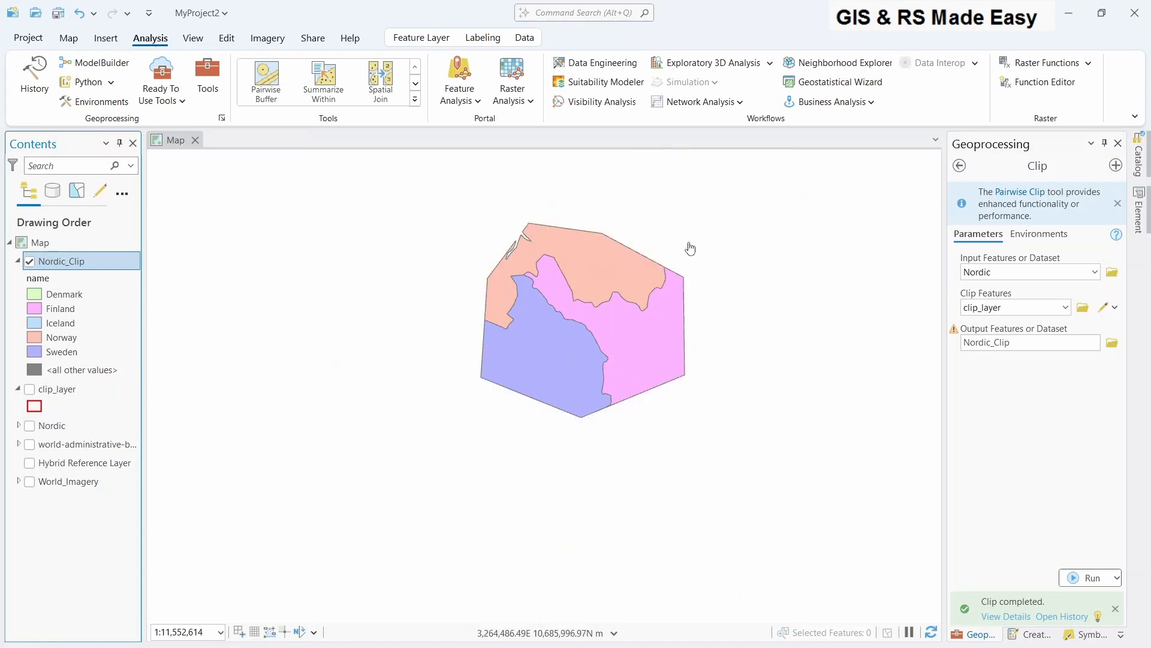
mouse_move(673, 342)
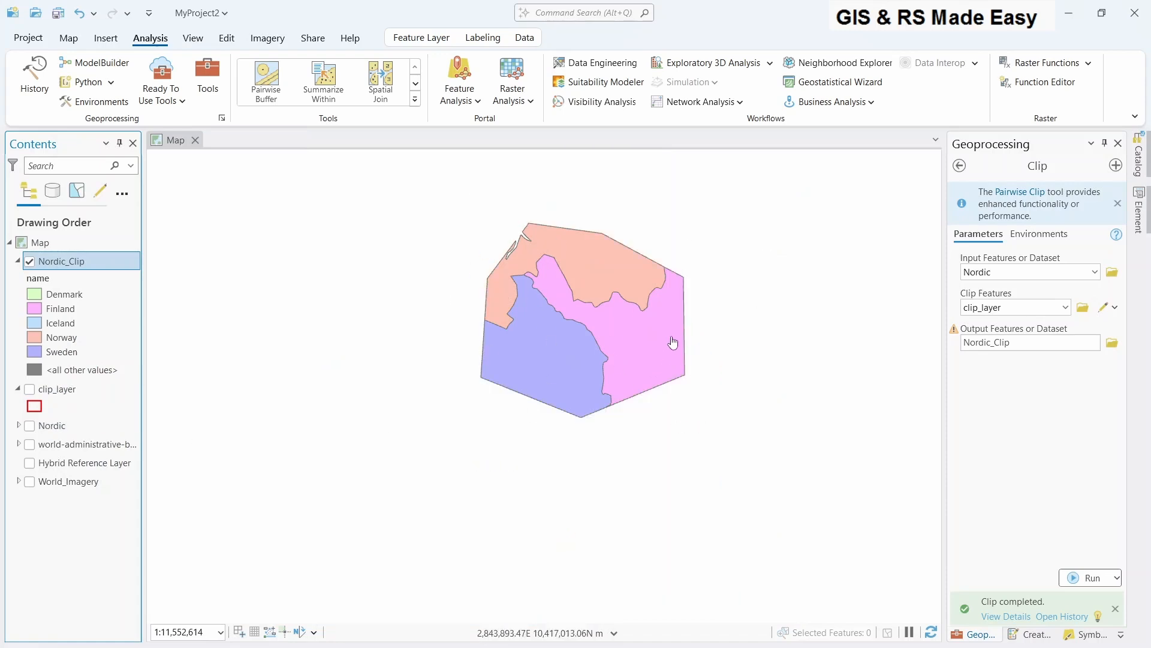
mouse_move(626, 294)
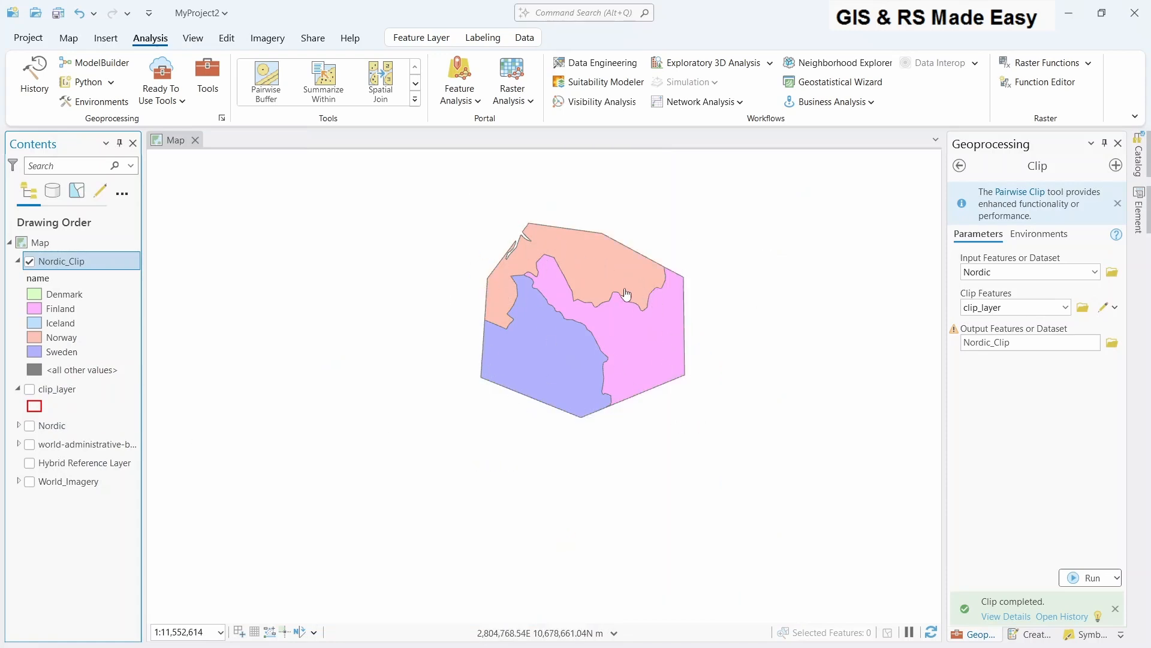